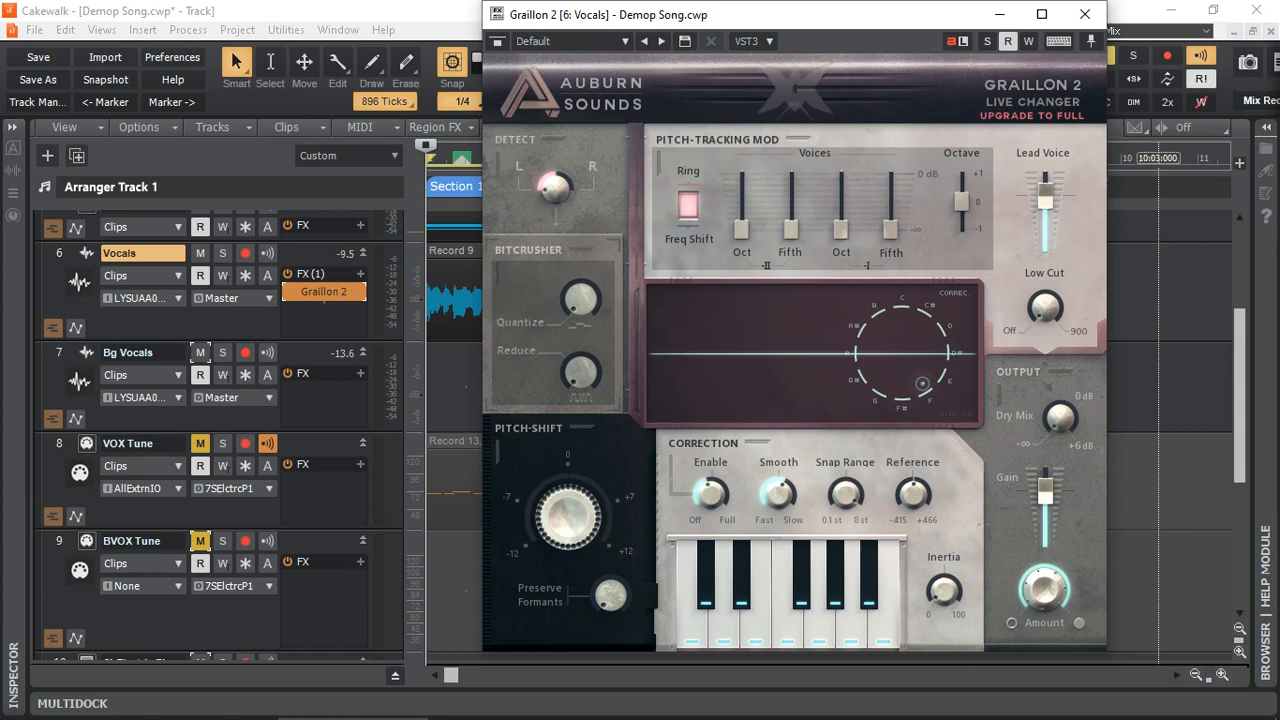
{"action": "mouse_move", "coordinate": [1038, 264]}
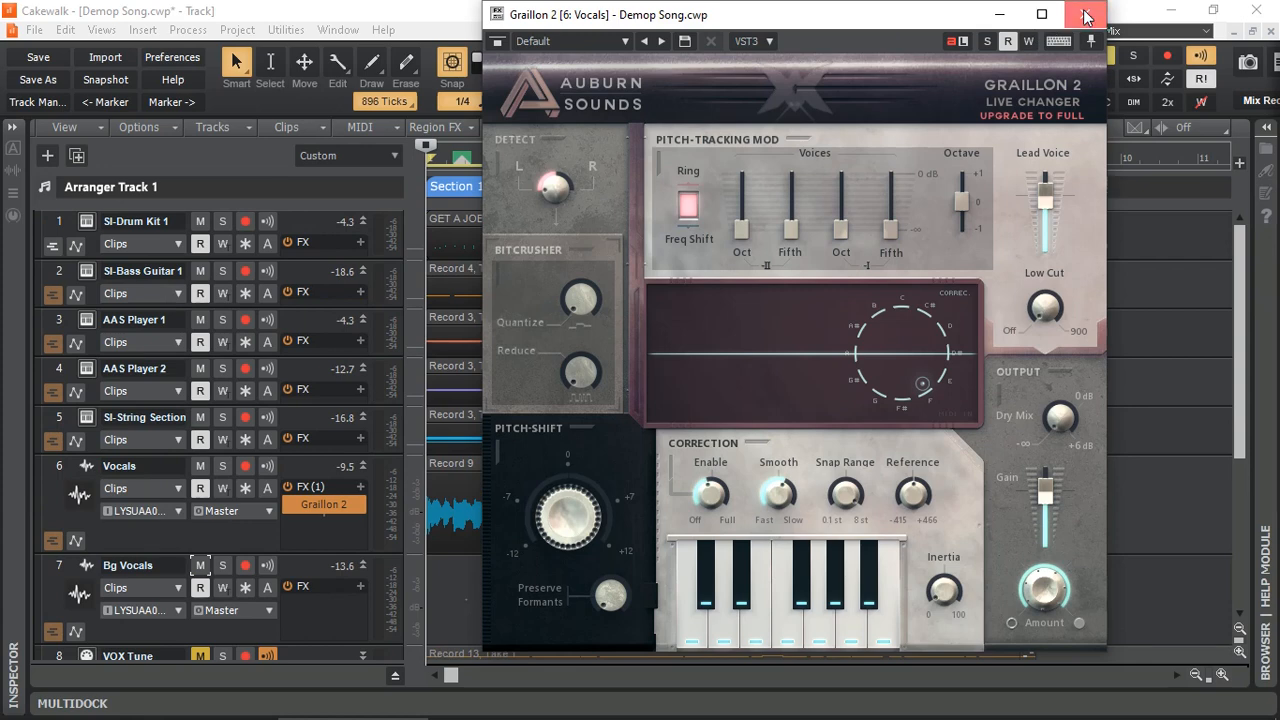
Raise the Lead Voice level slider in Graillon 2 on the Vocals track
{"action": "left_click", "coordinate": [1084, 14]}
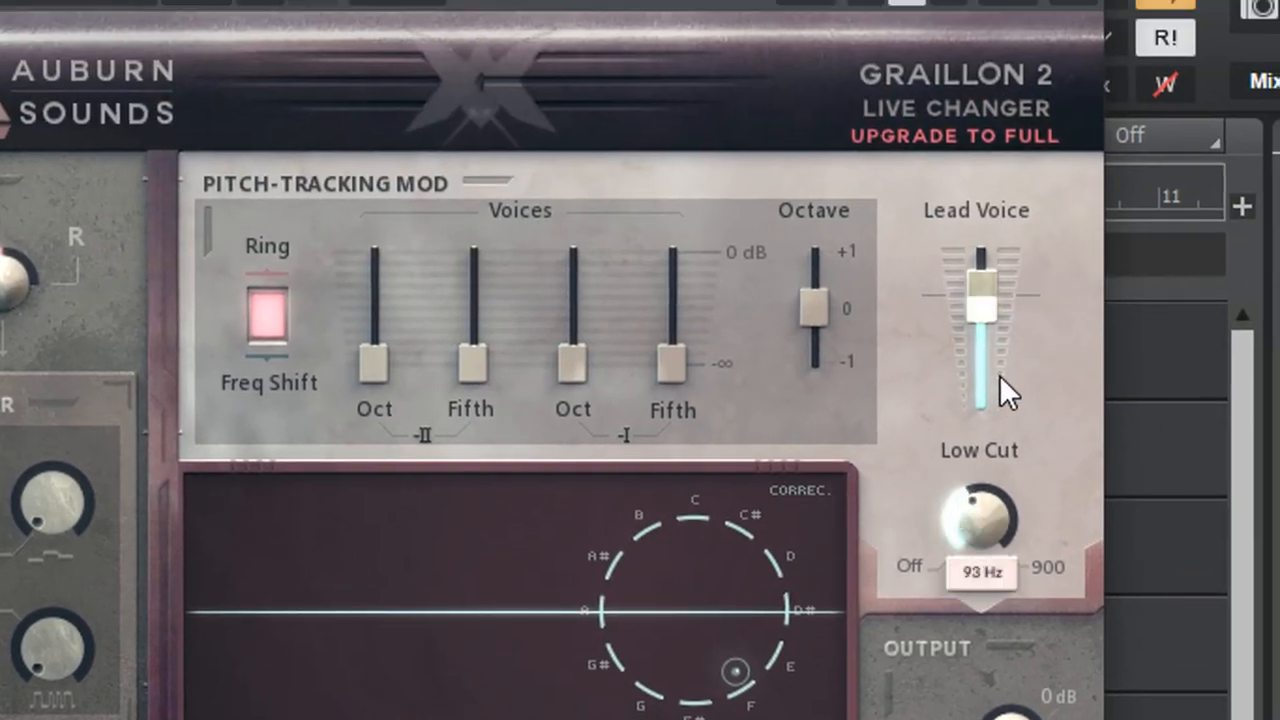
{"action": "left_click_drag", "start_coordinate": [964, 516], "coordinate": [976, 500]}
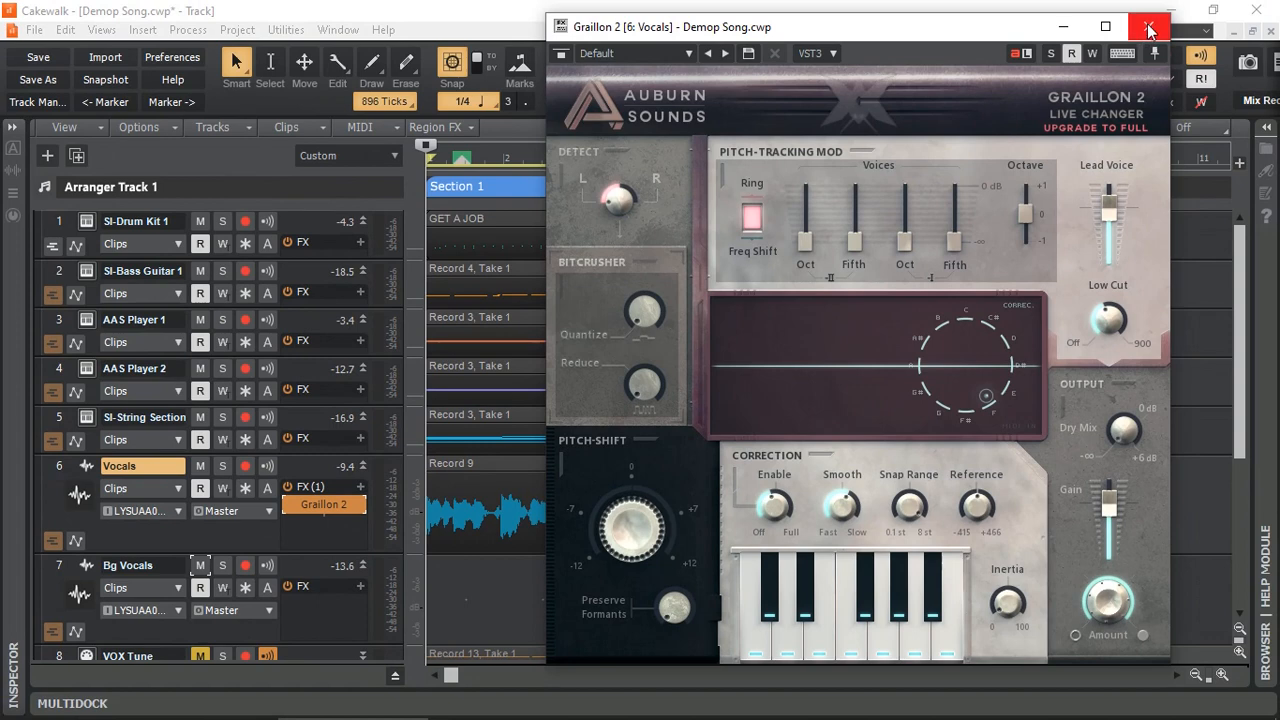
{"action": "mouse_move", "coordinate": [1150, 28]}
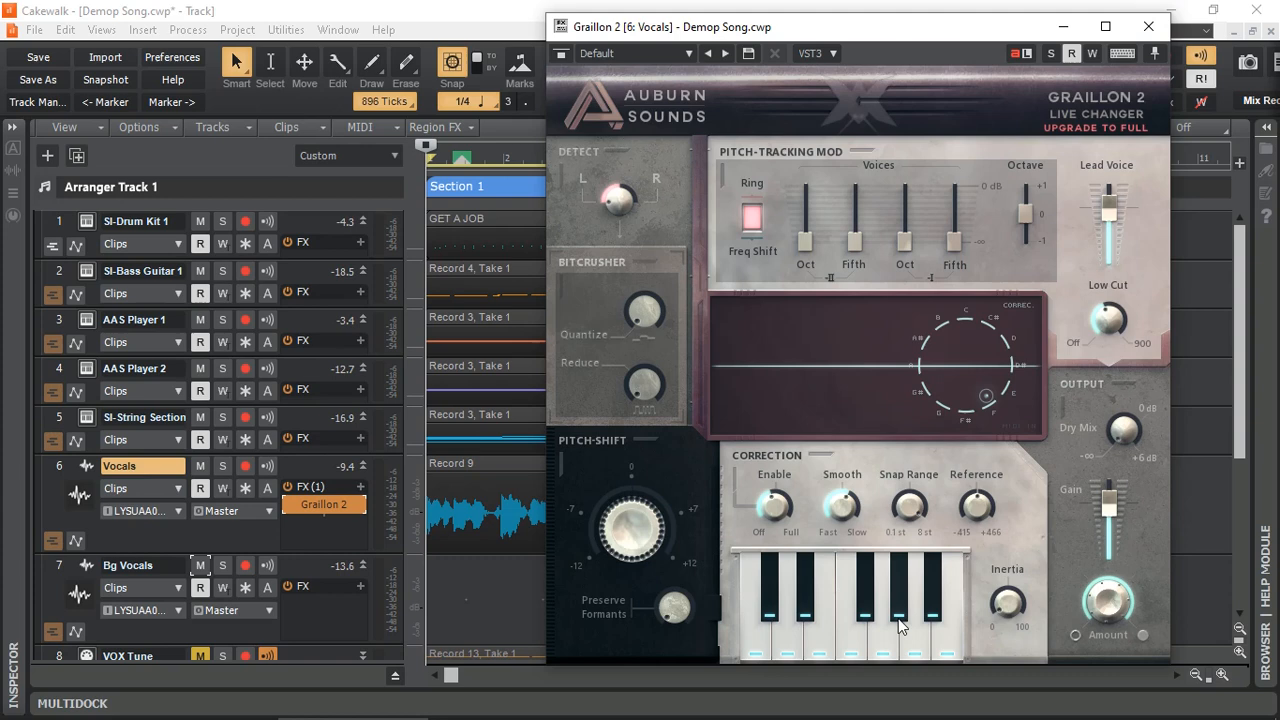
{"action": "left_click", "coordinate": [856, 600]}
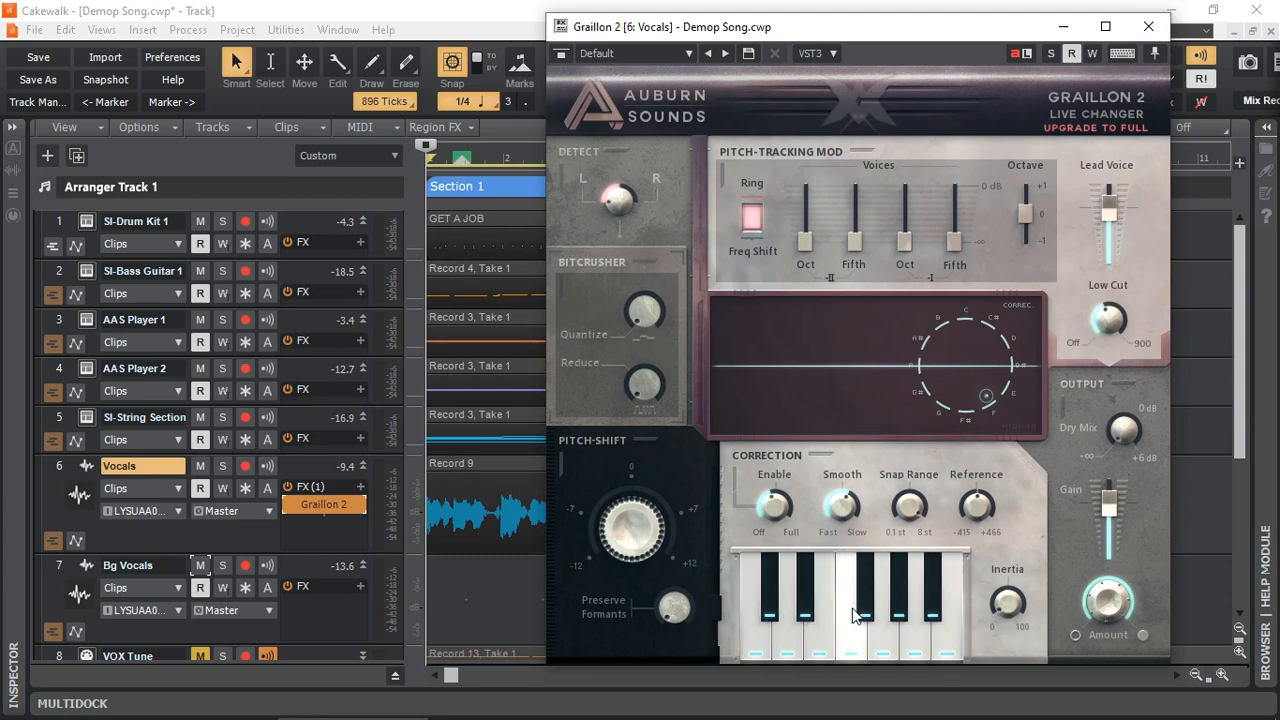
{"action": "mouse_move", "coordinate": [940, 596]}
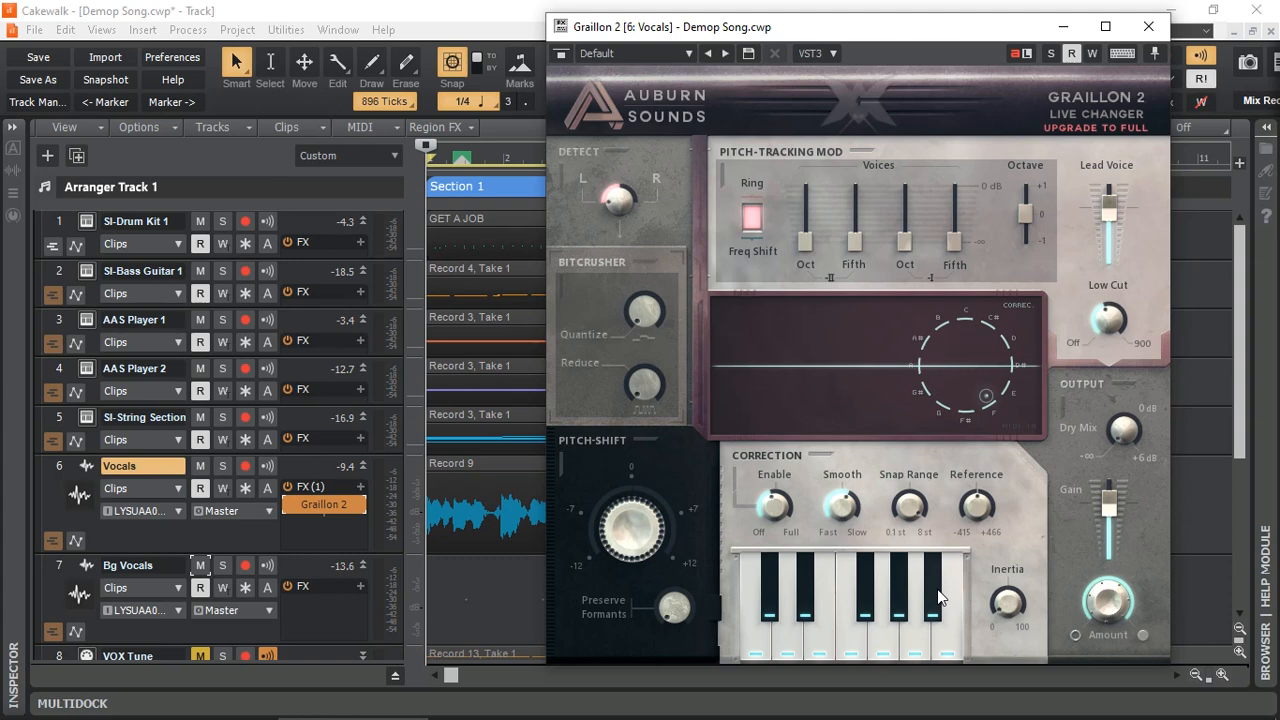
{"action": "mouse_move", "coordinate": [888, 472]}
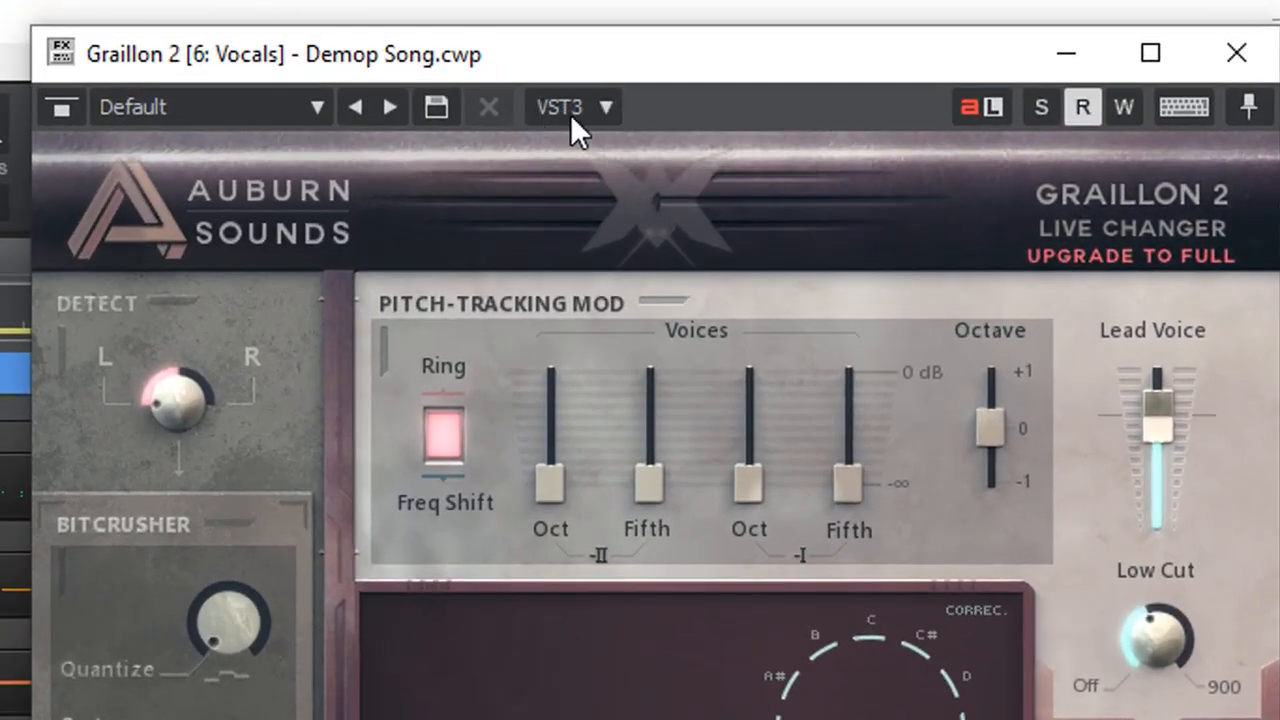
Enable MIDI Input from Graillon 2's VST3 plugin options menu
{"action": "left_click", "coordinate": [572, 108]}
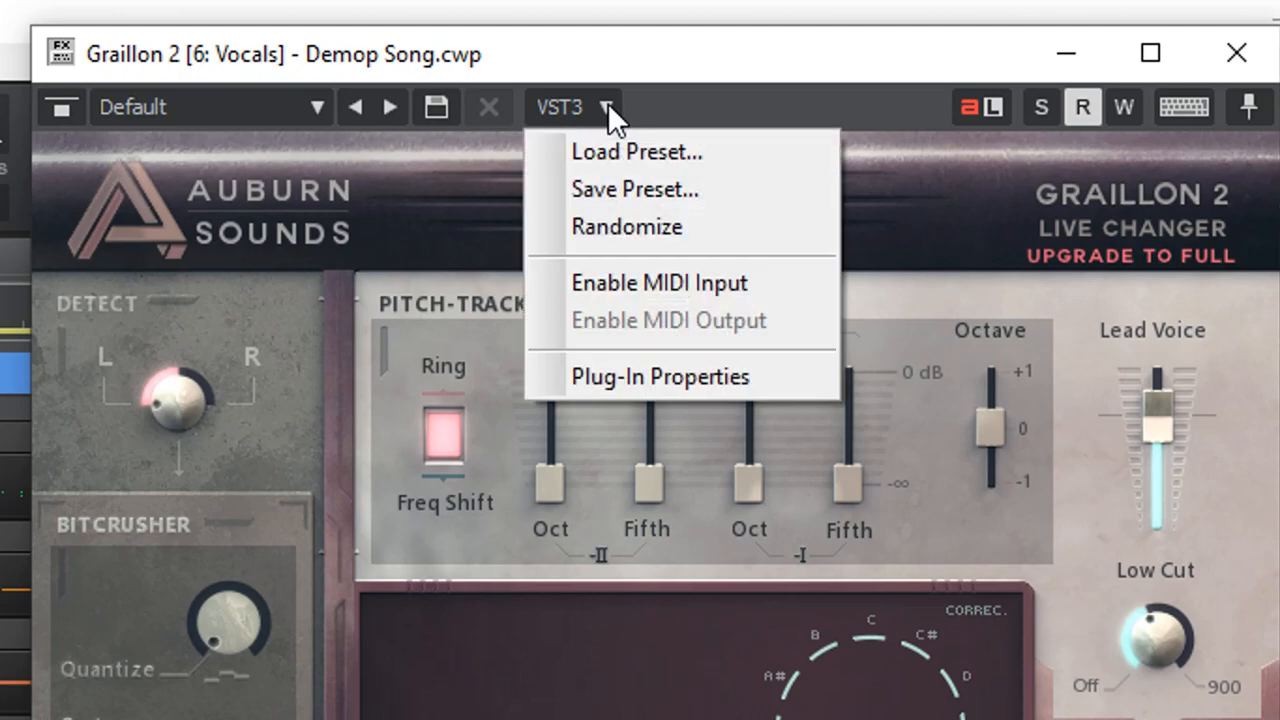
{"action": "mouse_move", "coordinate": [684, 284]}
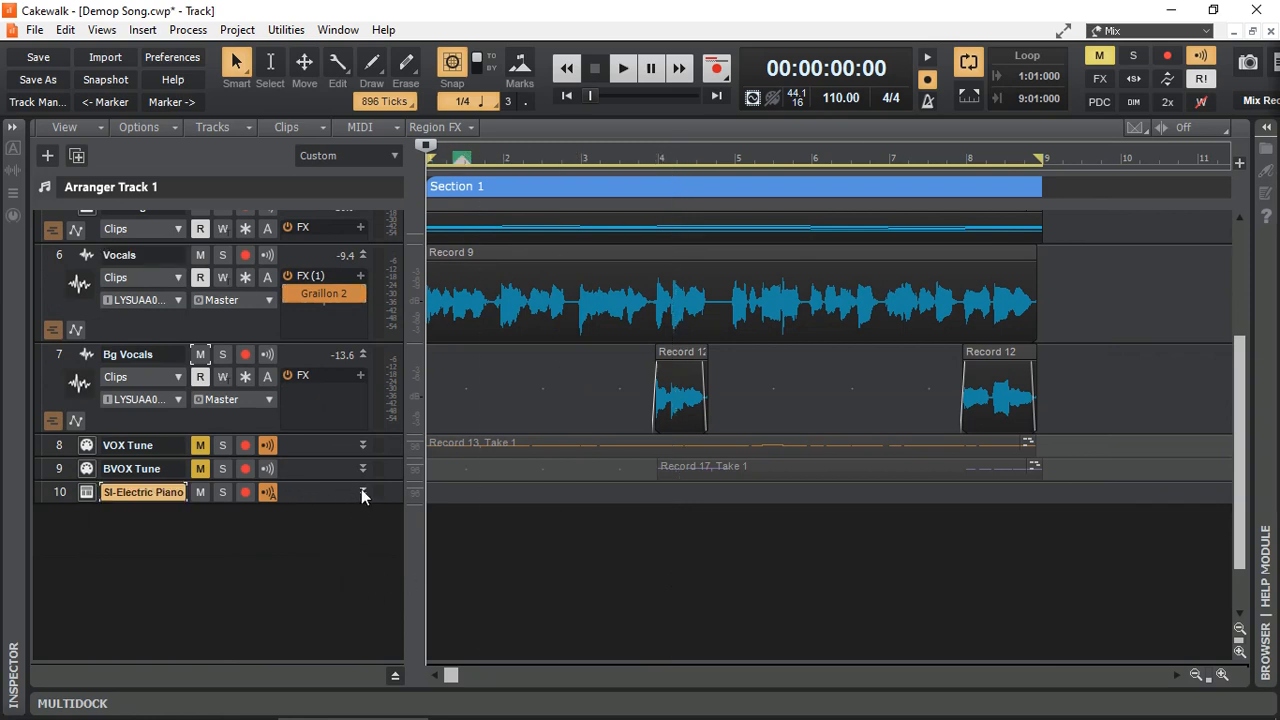
Expand the SI-Electric Piano track's details and close its synth window
{"action": "left_click", "coordinate": [88, 492]}
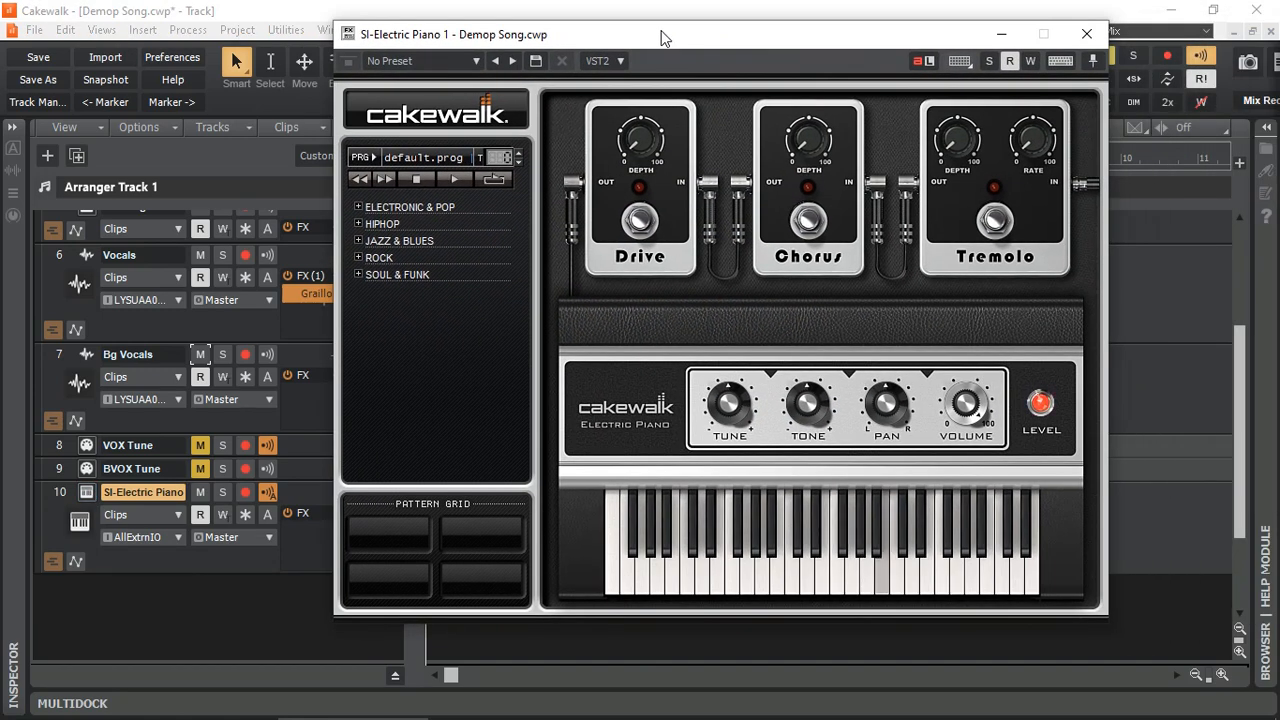
{"action": "left_click", "coordinate": [1040, 404]}
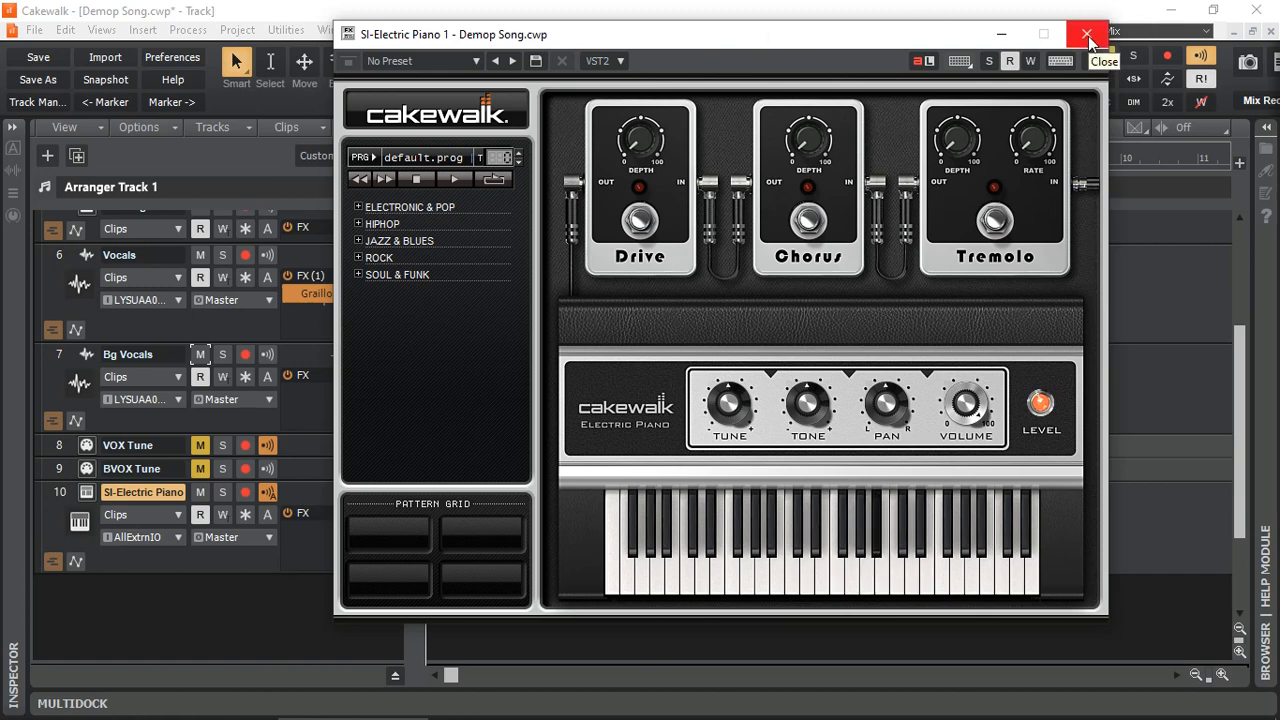
{"action": "left_click", "coordinate": [1088, 34]}
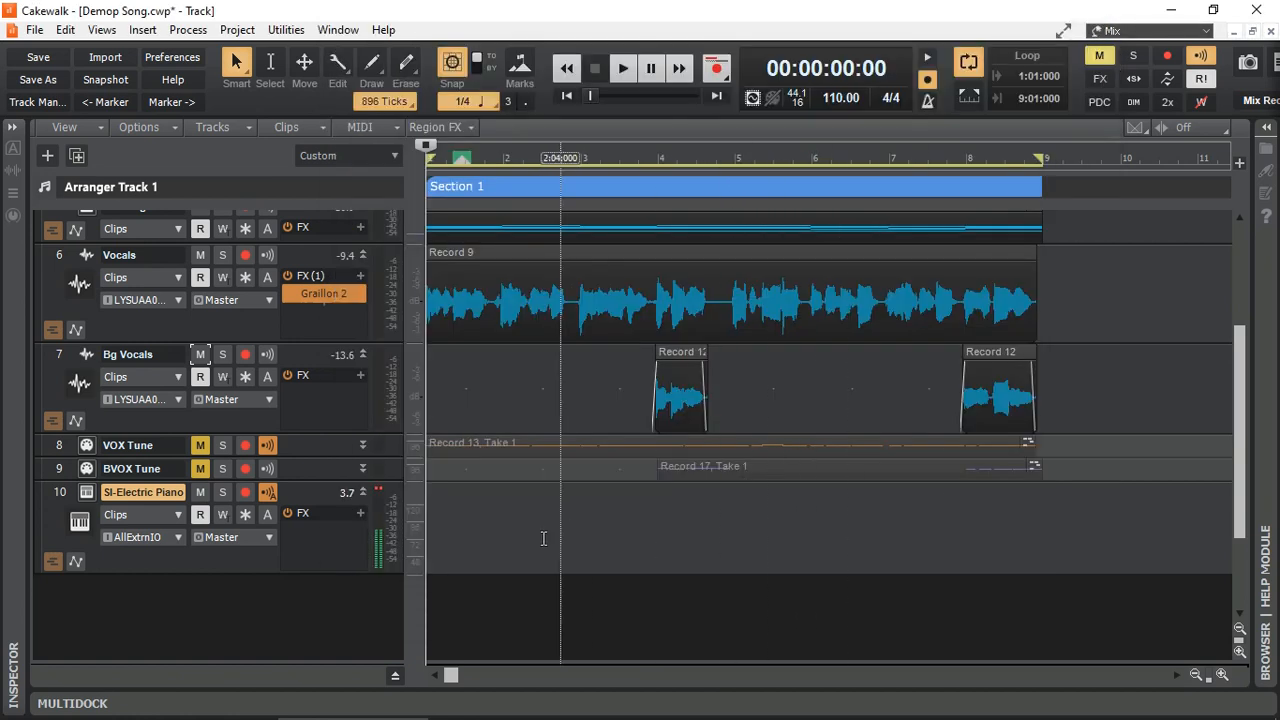
{"action": "mouse_move", "coordinate": [350, 620]}
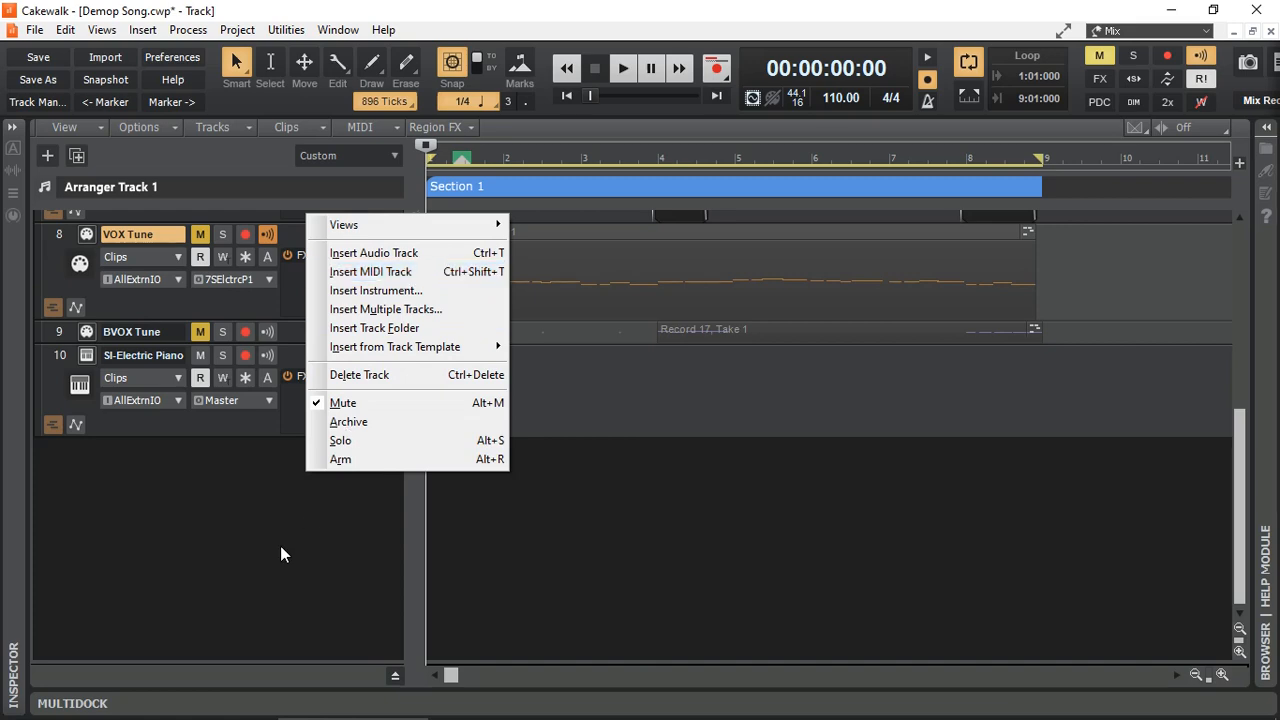
Set the VOX Tune track's Output to 8-Graillon 2 1
{"action": "left_click", "coordinate": [284, 554]}
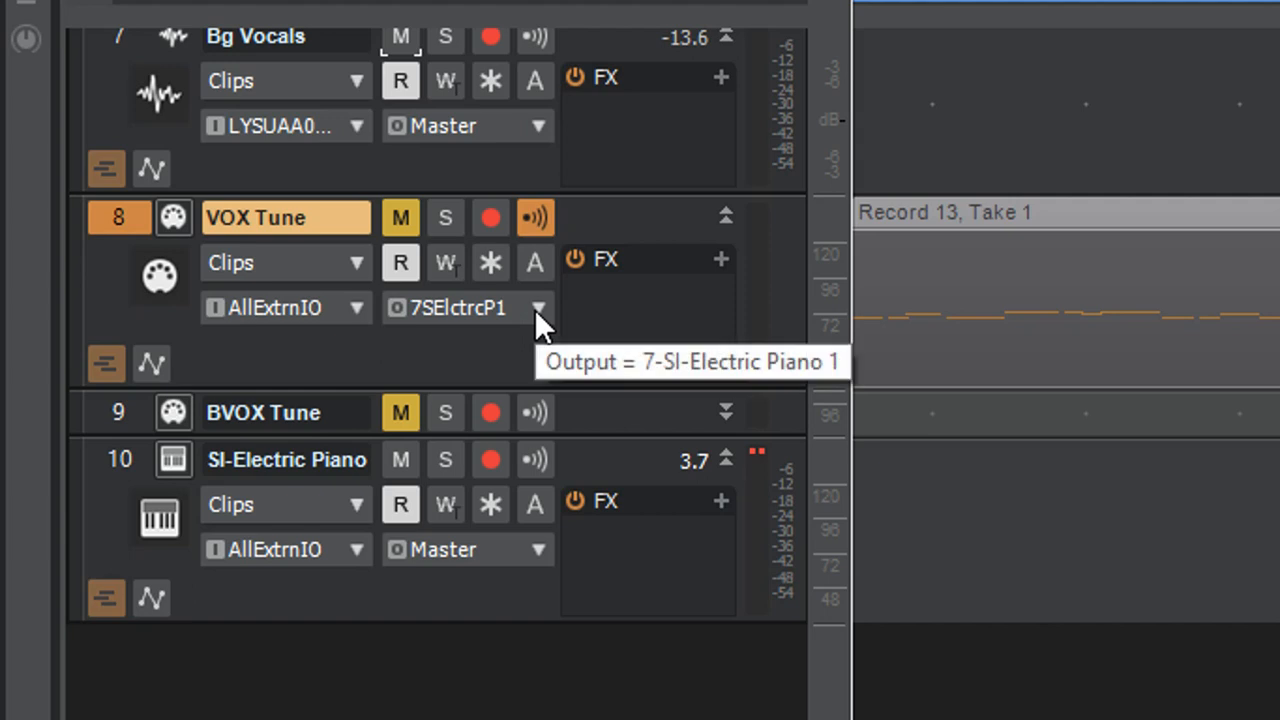
{"action": "left_click", "coordinate": [540, 308]}
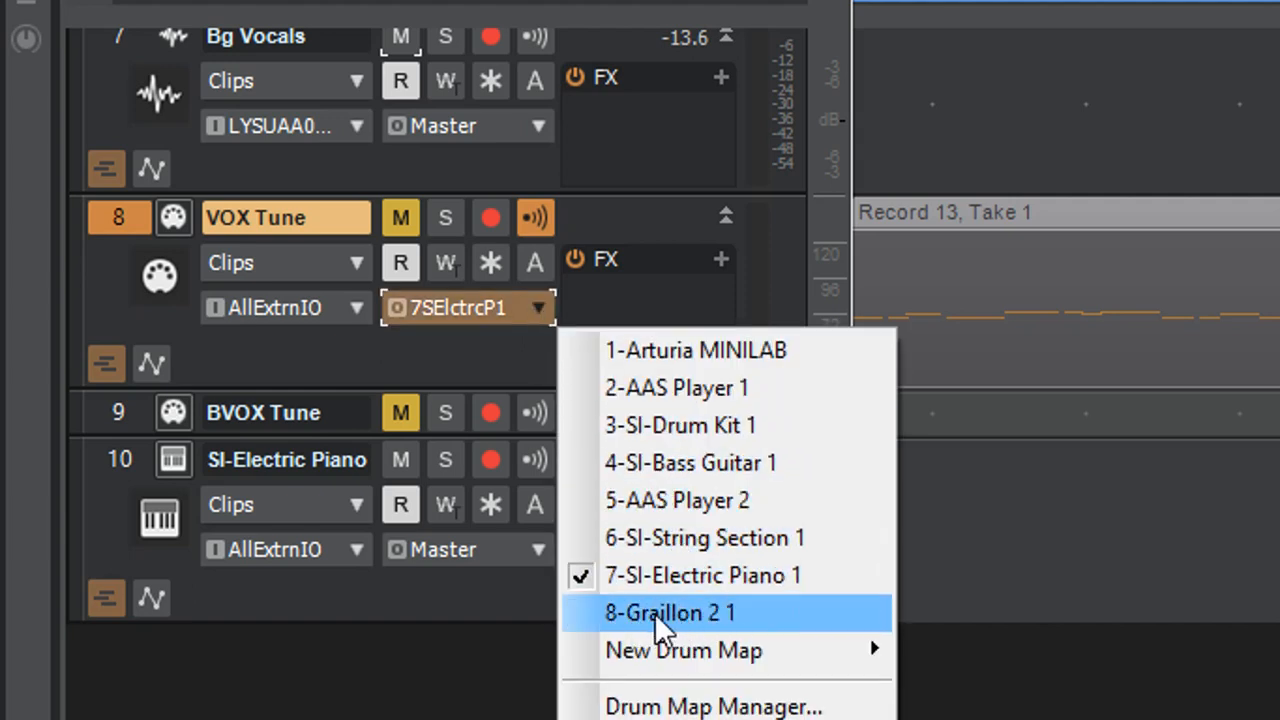
{"action": "mouse_move", "coordinate": [684, 624]}
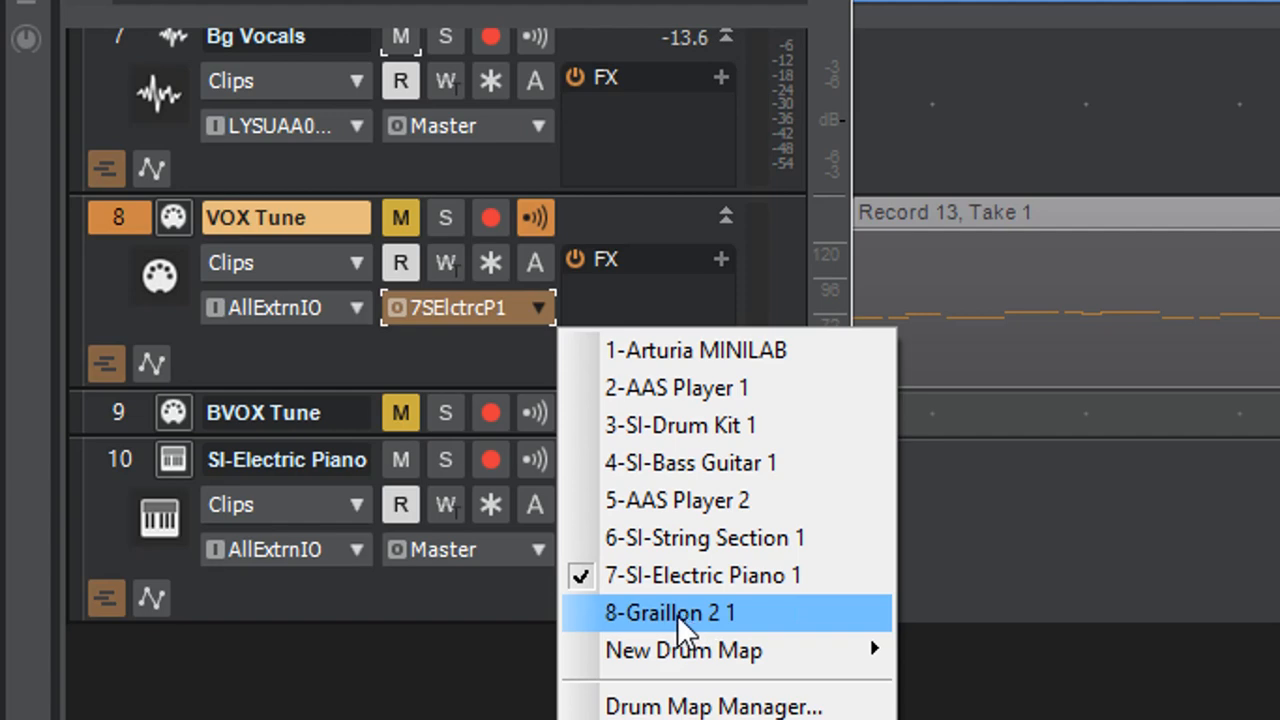
{"action": "left_click", "coordinate": [668, 612]}
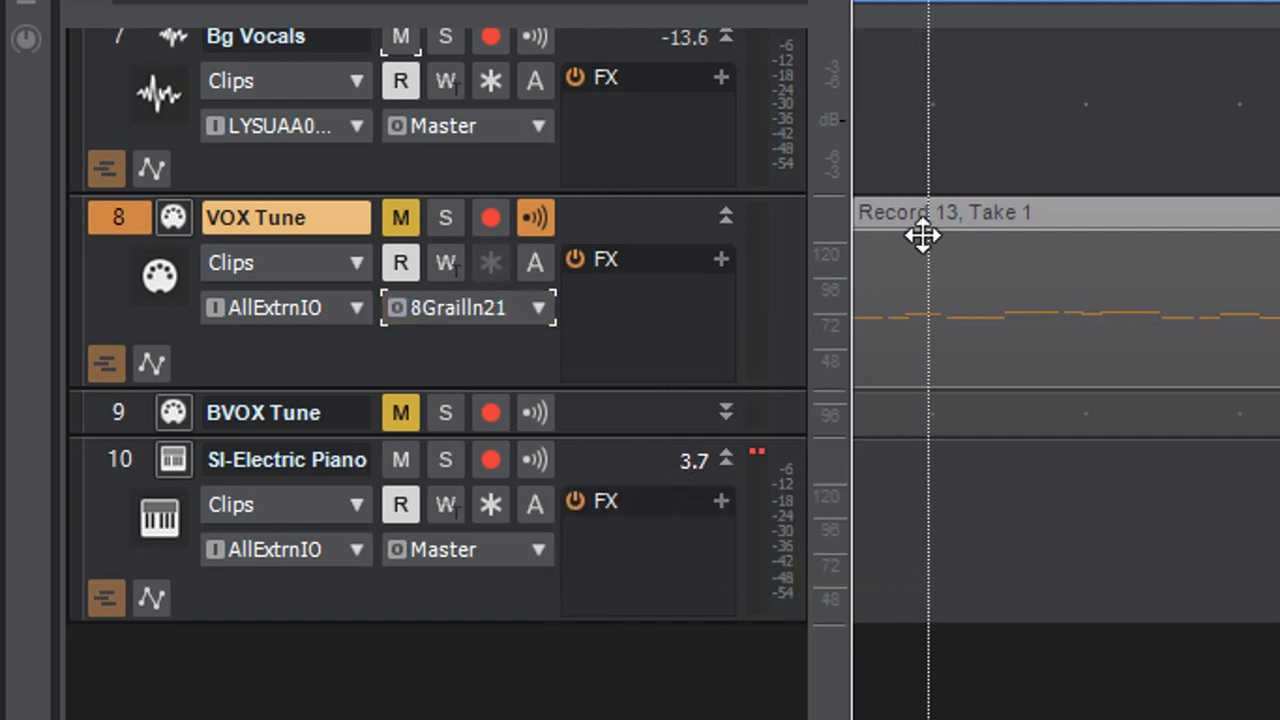
{"action": "mouse_move", "coordinate": [980, 300]}
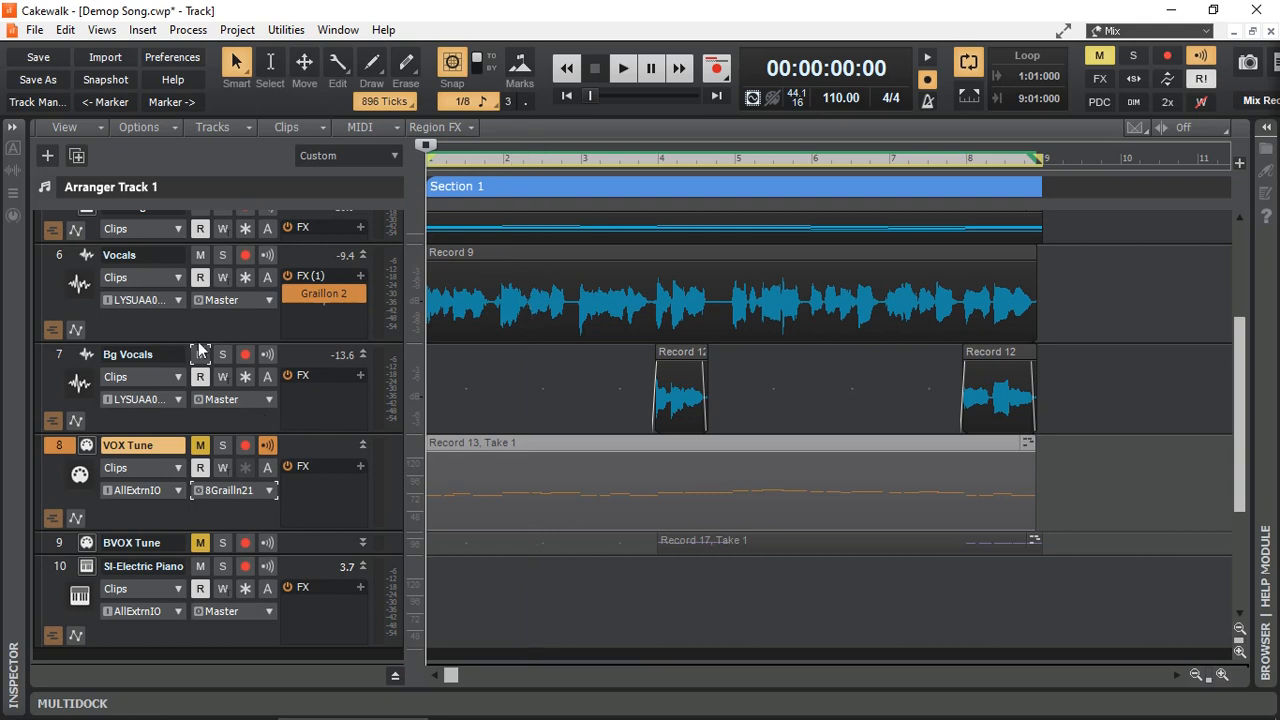
Mute Bg Vocals, view Graillon 2, and set VOX Tune's Output back to 7-SI-Electric Piano 1
{"action": "left_click", "coordinate": [200, 354]}
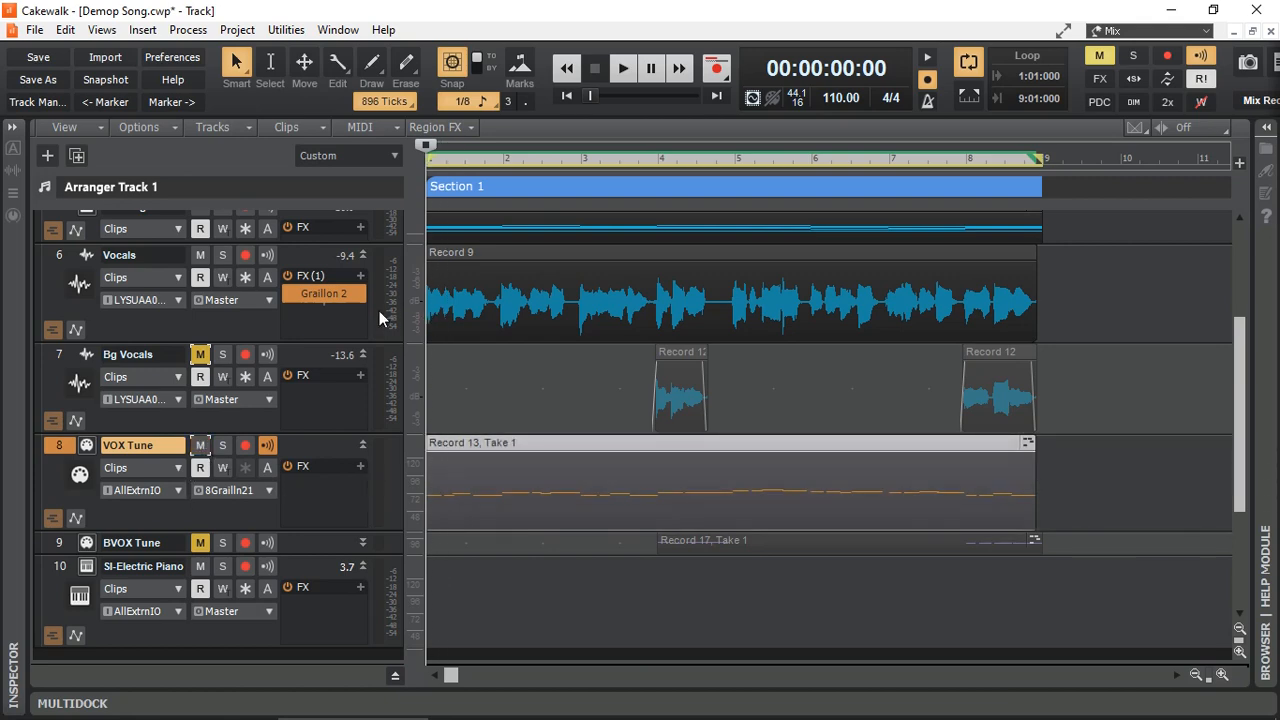
{"action": "double_click", "coordinate": [324, 292]}
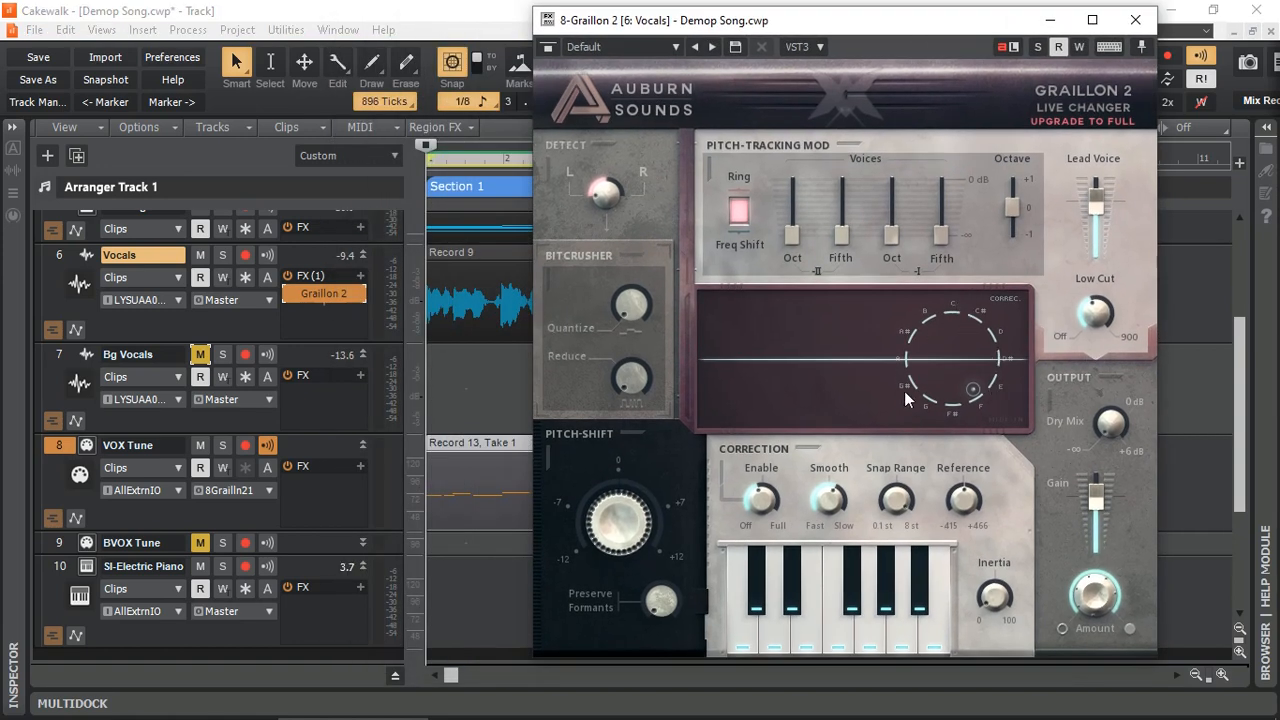
{"action": "mouse_move", "coordinate": [920, 350]}
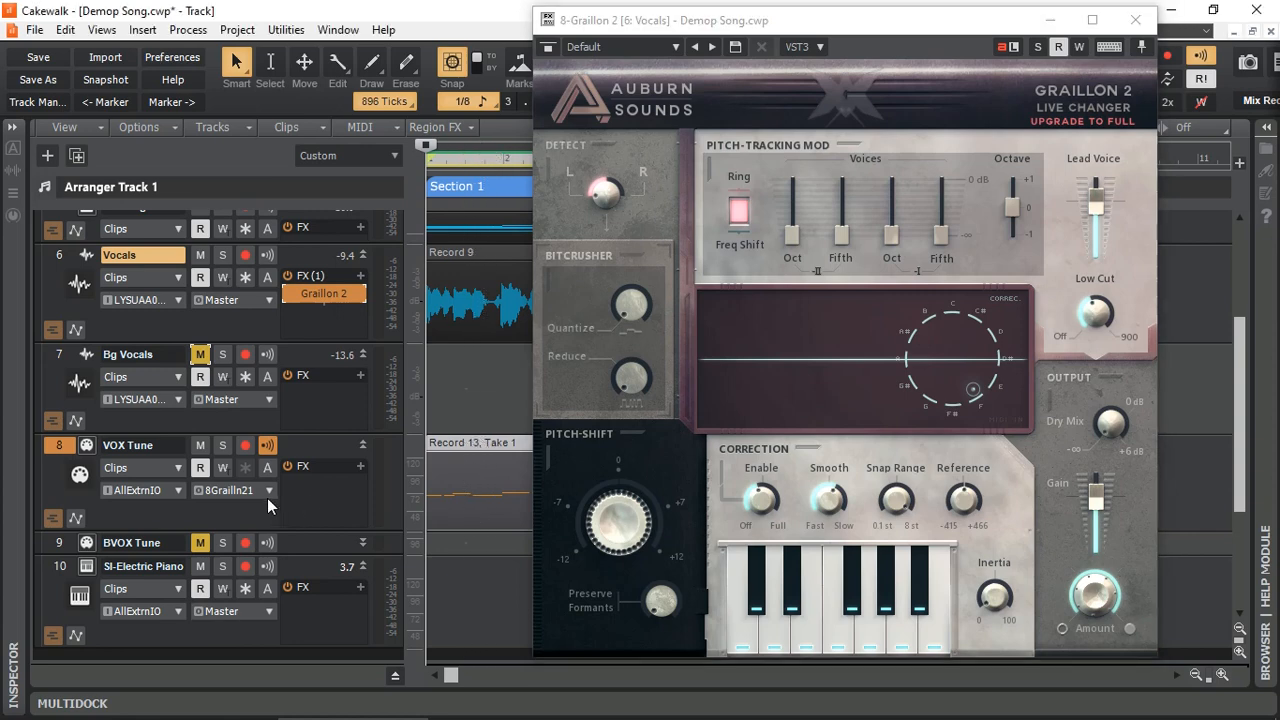
{"action": "left_click", "coordinate": [230, 490]}
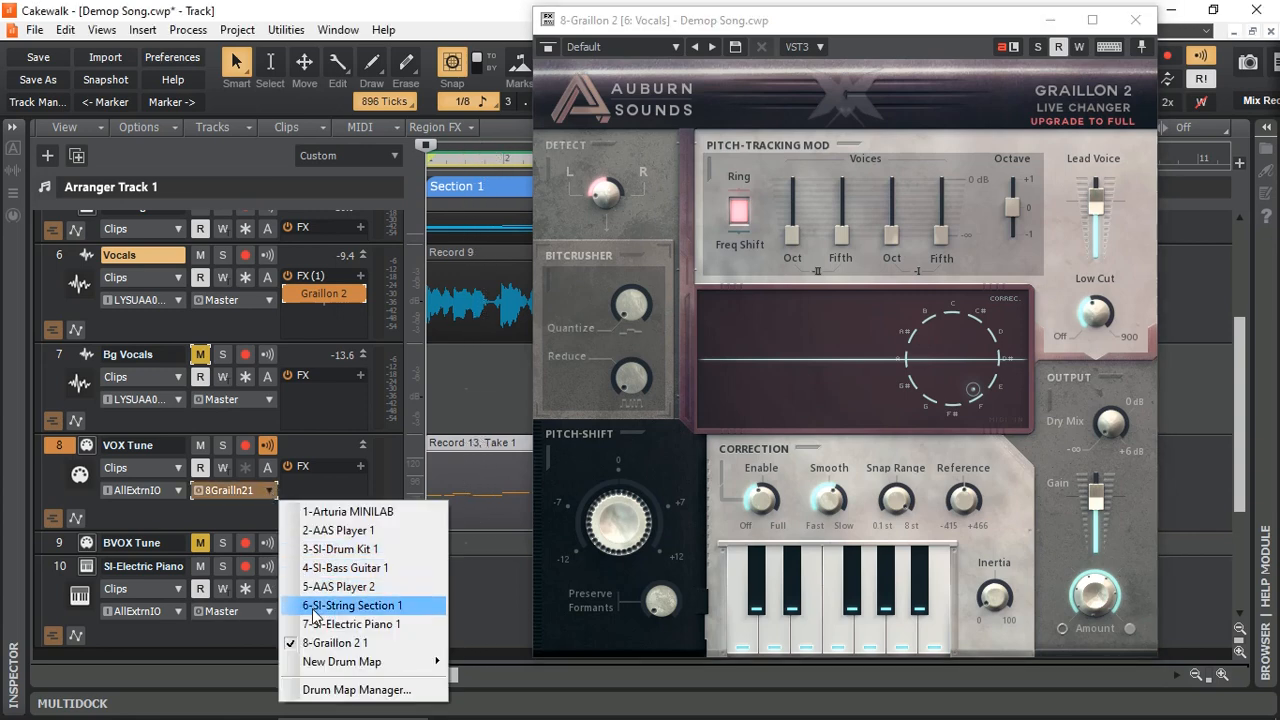
{"action": "left_click", "coordinate": [352, 624]}
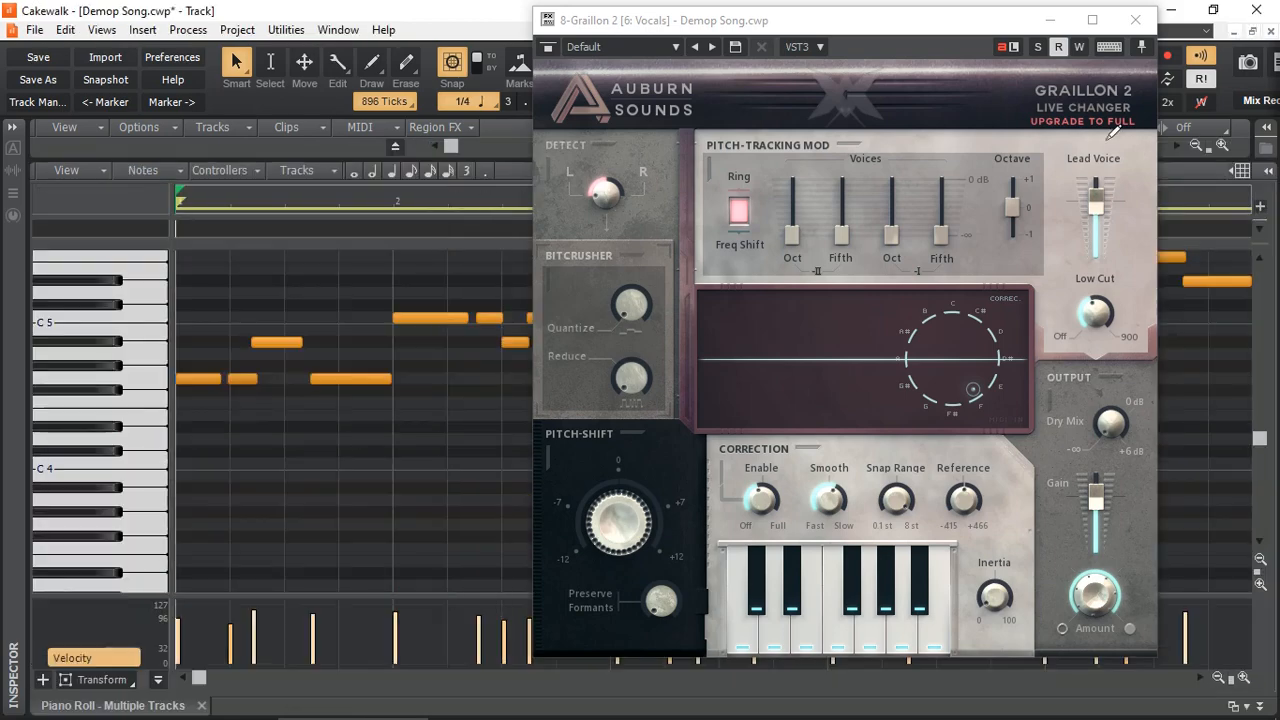
{"action": "left_click", "coordinate": [1136, 20]}
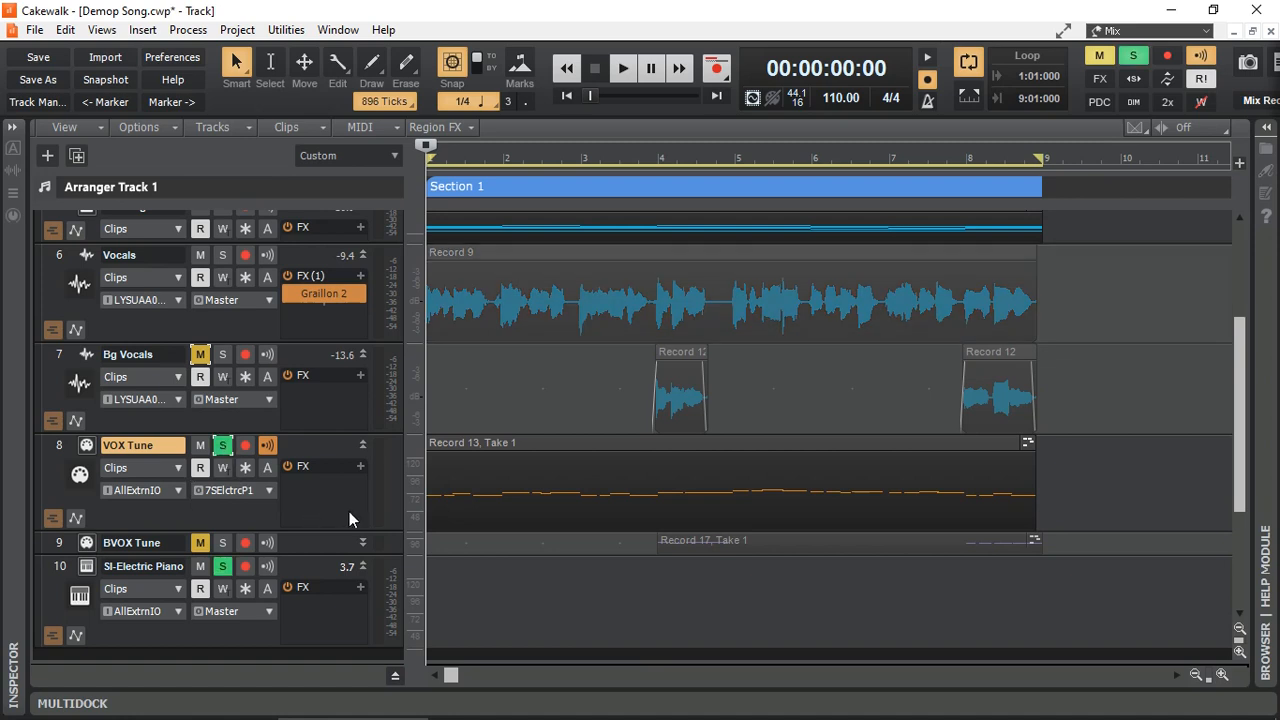
{"action": "left_click", "coordinate": [624, 68]}
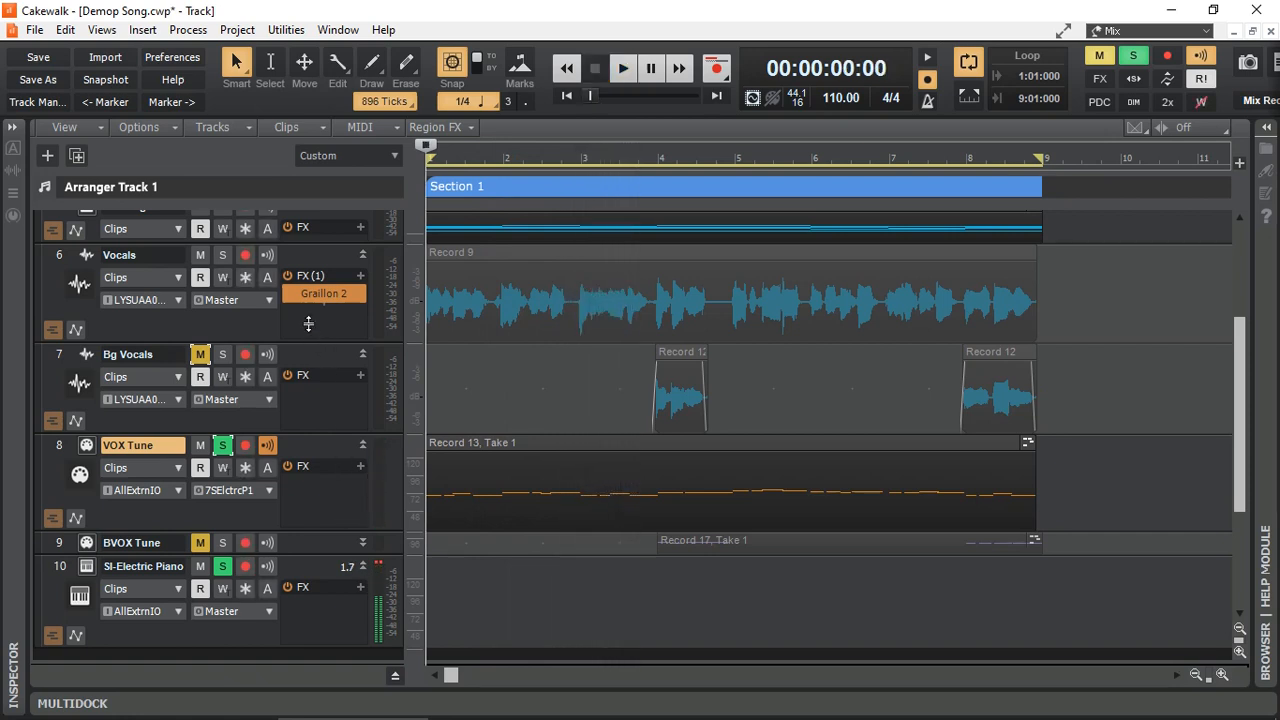
{"action": "left_click", "coordinate": [222, 254]}
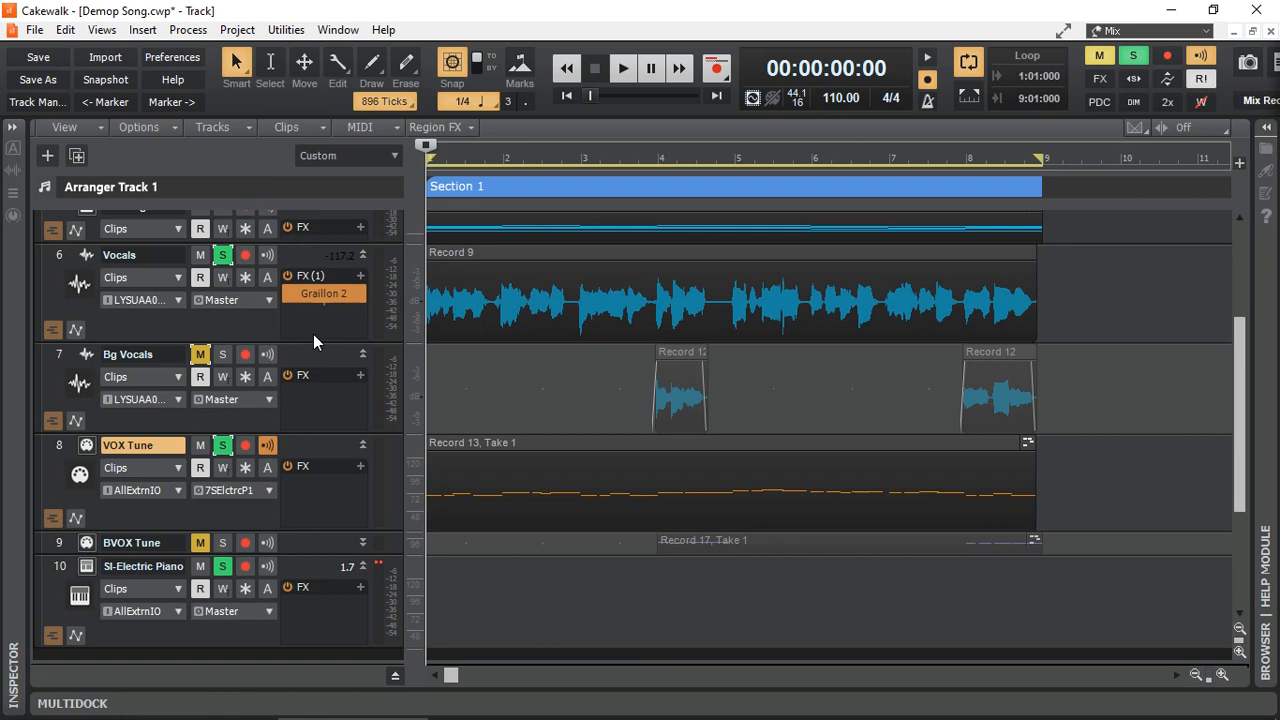
{"action": "left_click", "coordinate": [622, 68]}
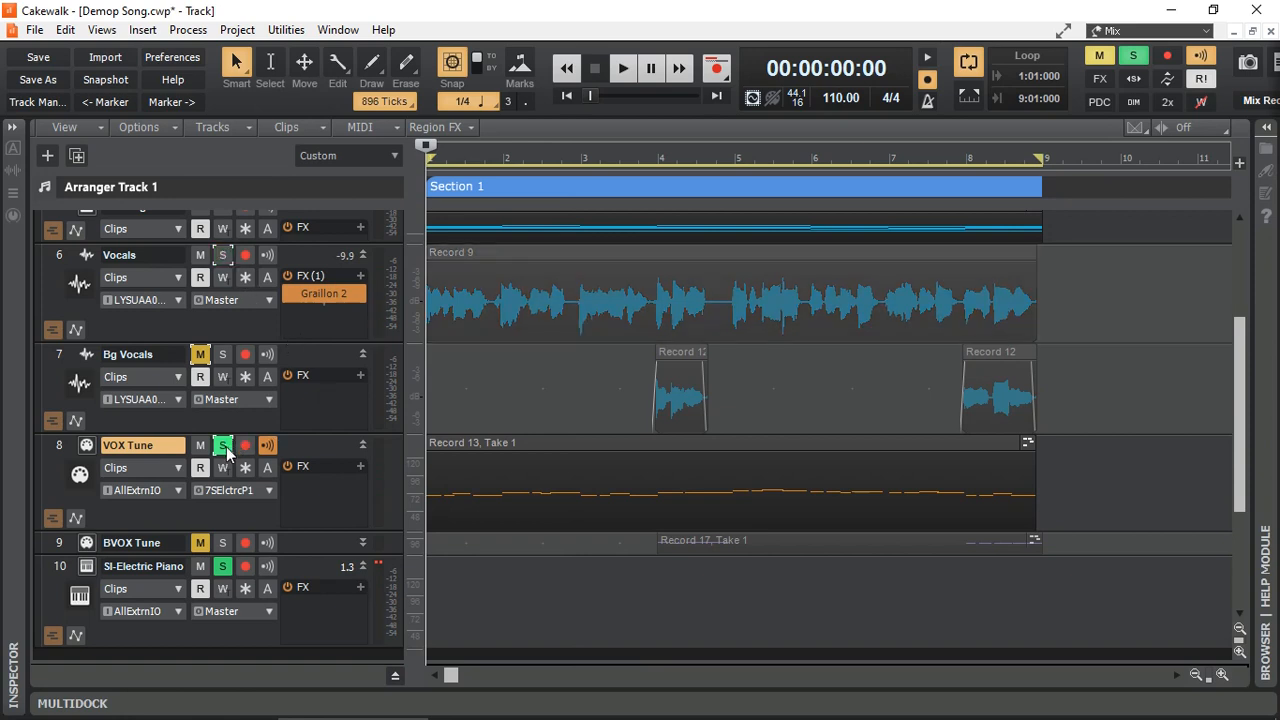
Set the VOX Tune track's Output to Graillon 2's MIDI input on the Vocals track
{"action": "left_click", "coordinate": [268, 490]}
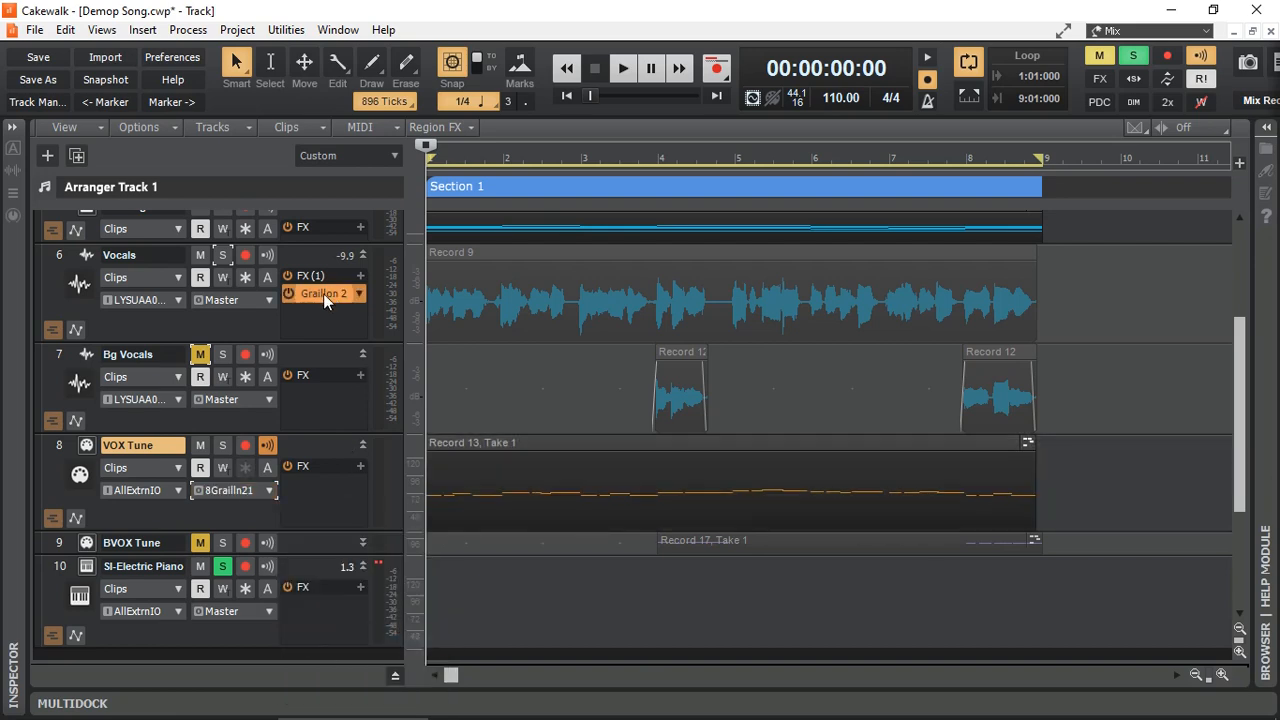
Bring up the Graillon 2 window from the Vocals track's FX rack
{"action": "double_click", "coordinate": [322, 292]}
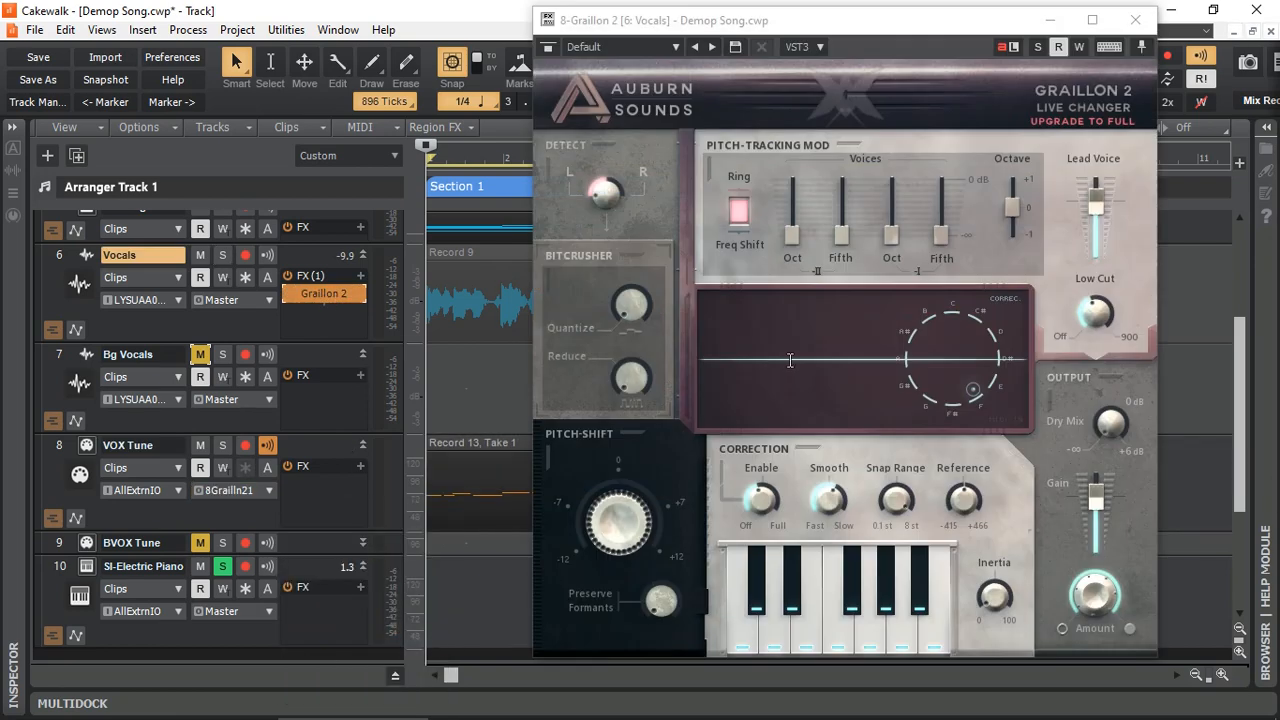
{"action": "mouse_move", "coordinate": [932, 376]}
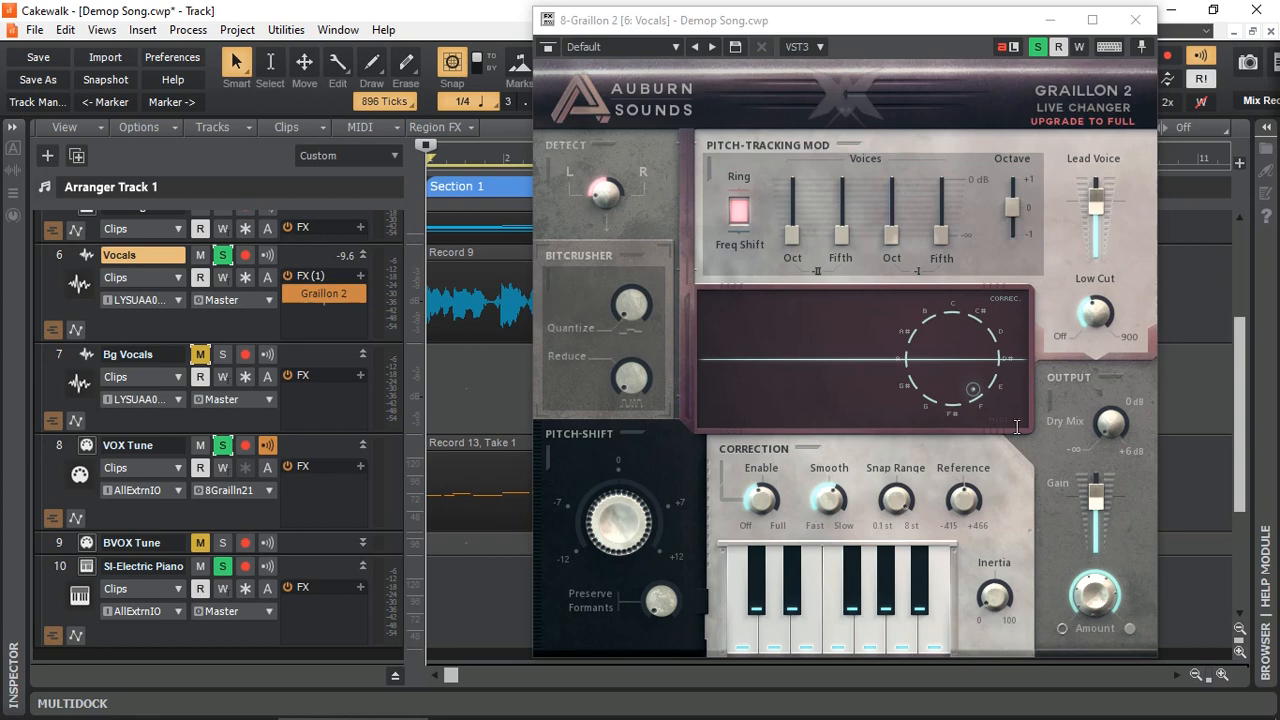
{"action": "mouse_move", "coordinate": [812, 524]}
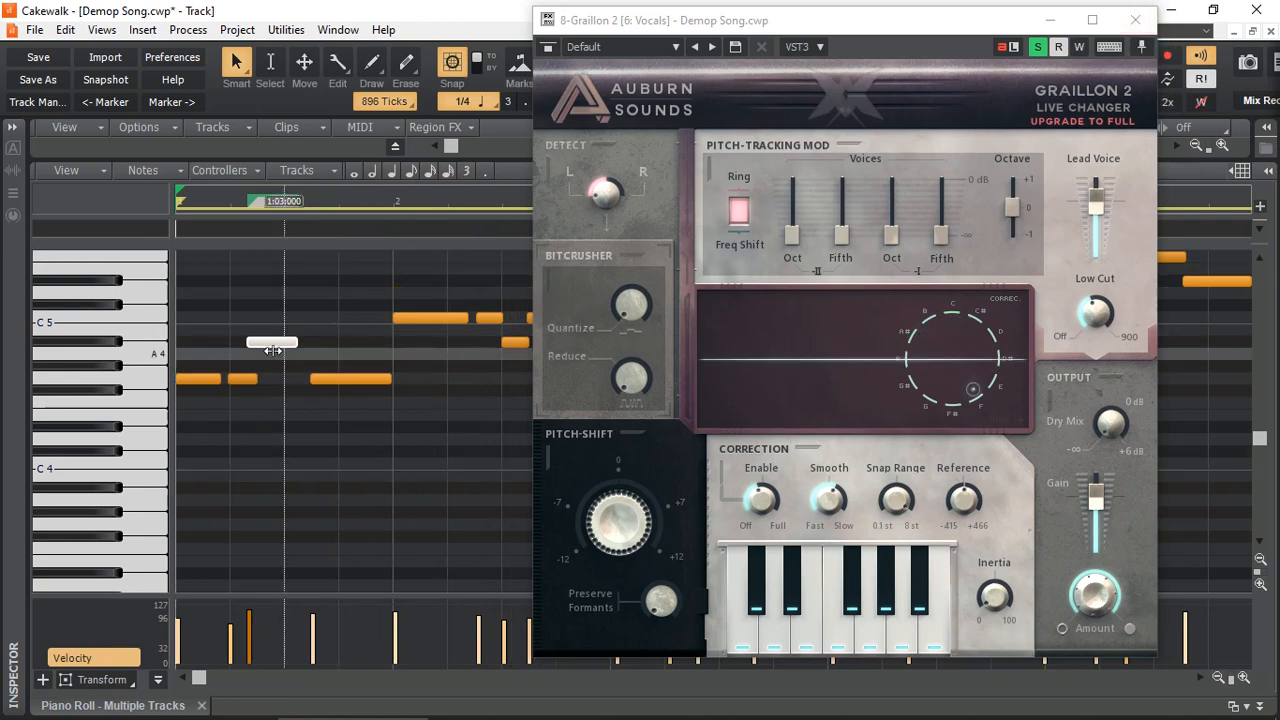
Preview Piano Roll notes against Graillon 2's pitch display, then close the plugin window
{"action": "left_click_drag", "start_coordinate": [270, 344], "coordinate": [310, 344]}
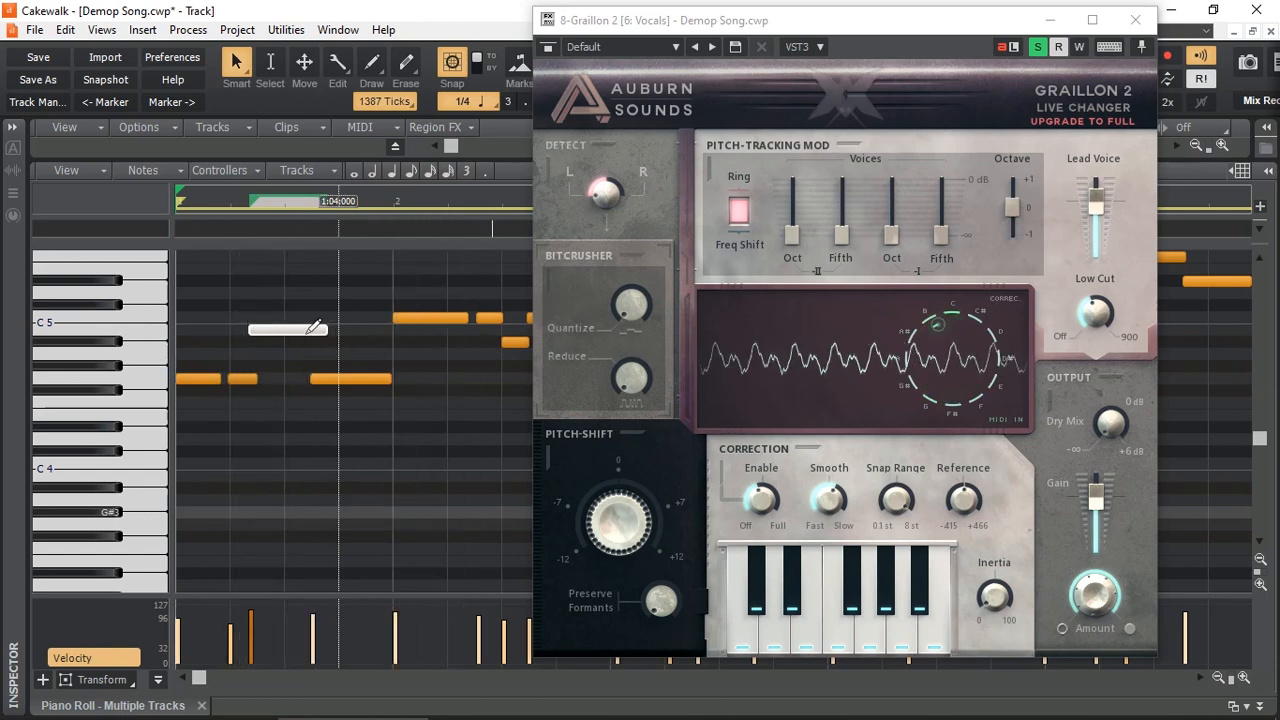
{"action": "left_click", "coordinate": [1136, 20]}
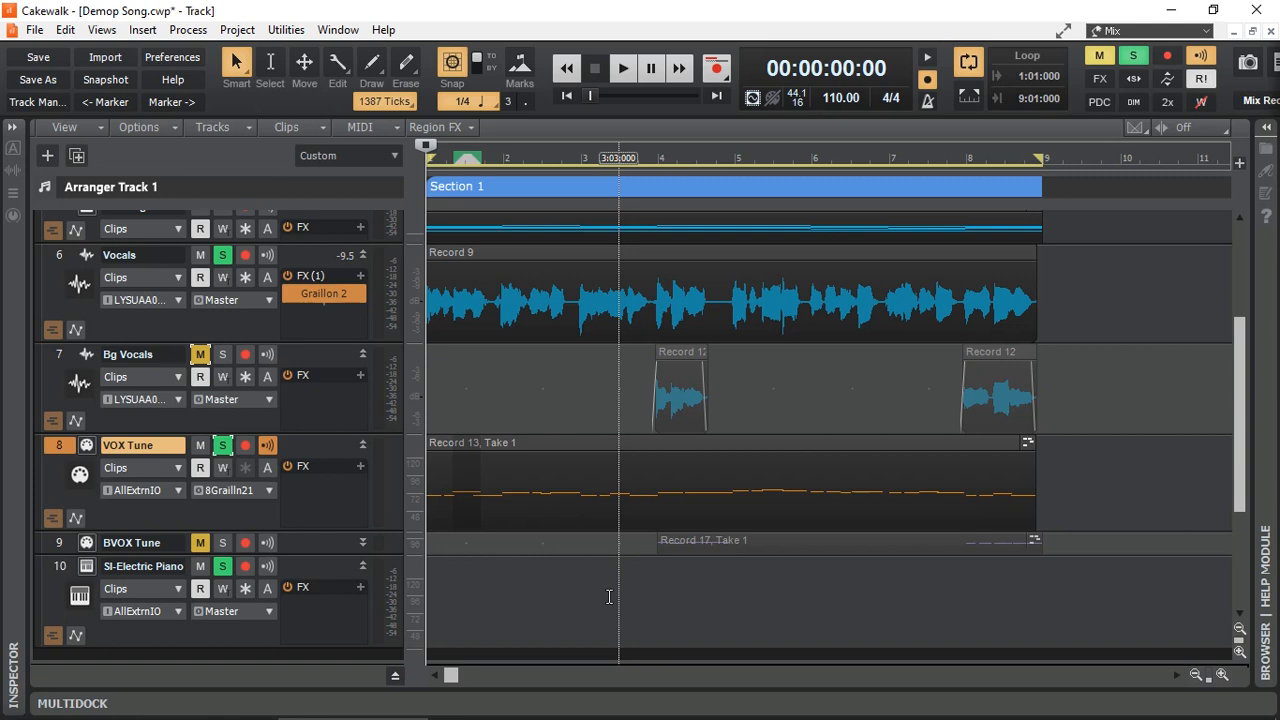
{"action": "left_click", "coordinate": [1100, 158]}
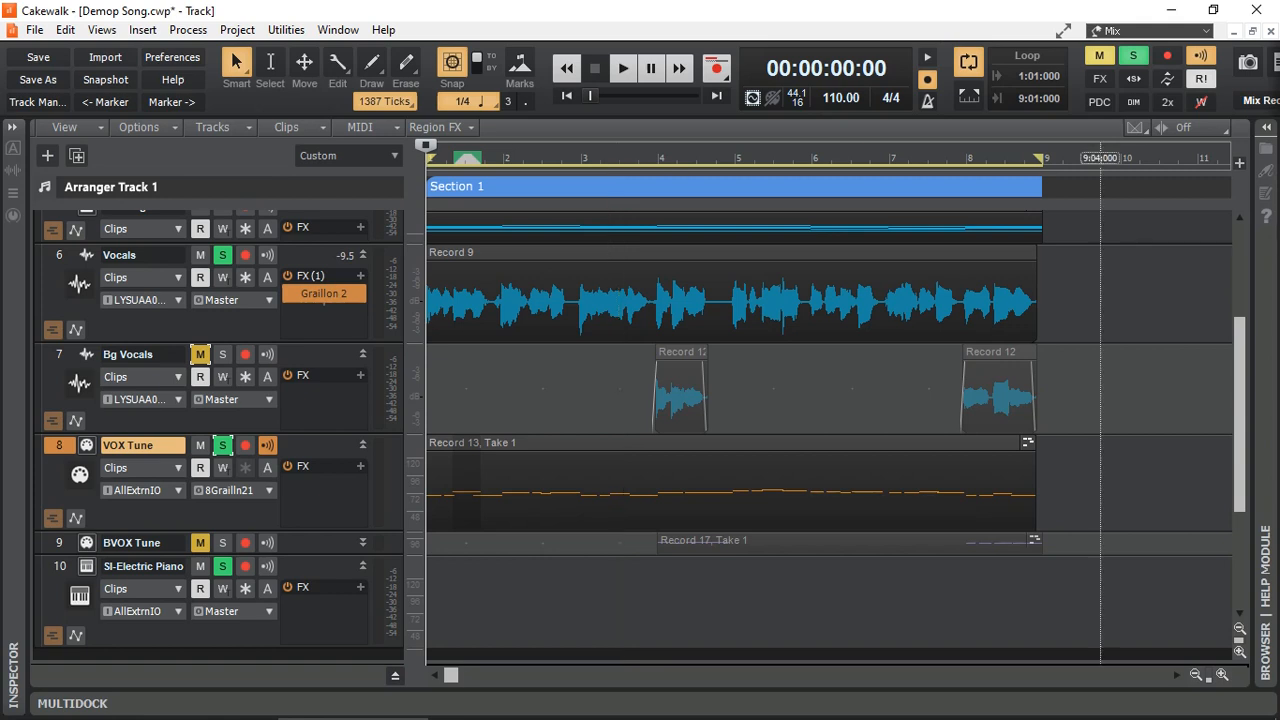
{"action": "left_click", "coordinate": [222, 444]}
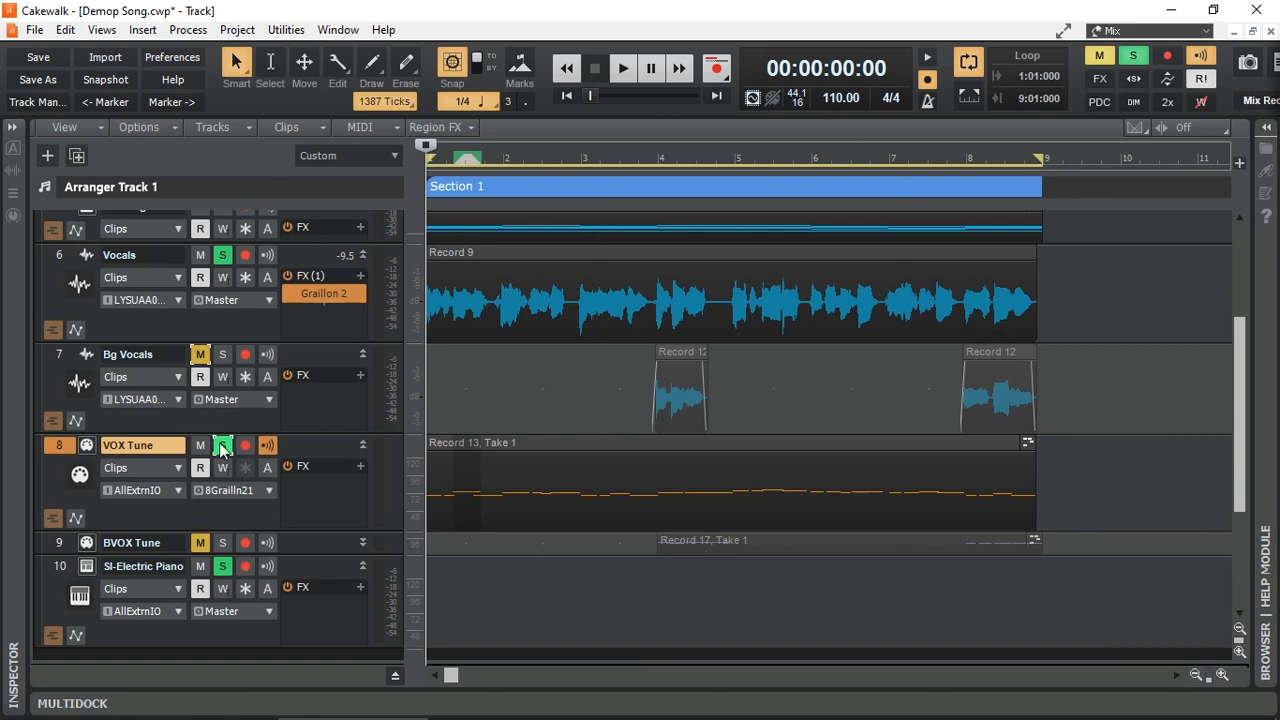
{"action": "left_click", "coordinate": [480, 404]}
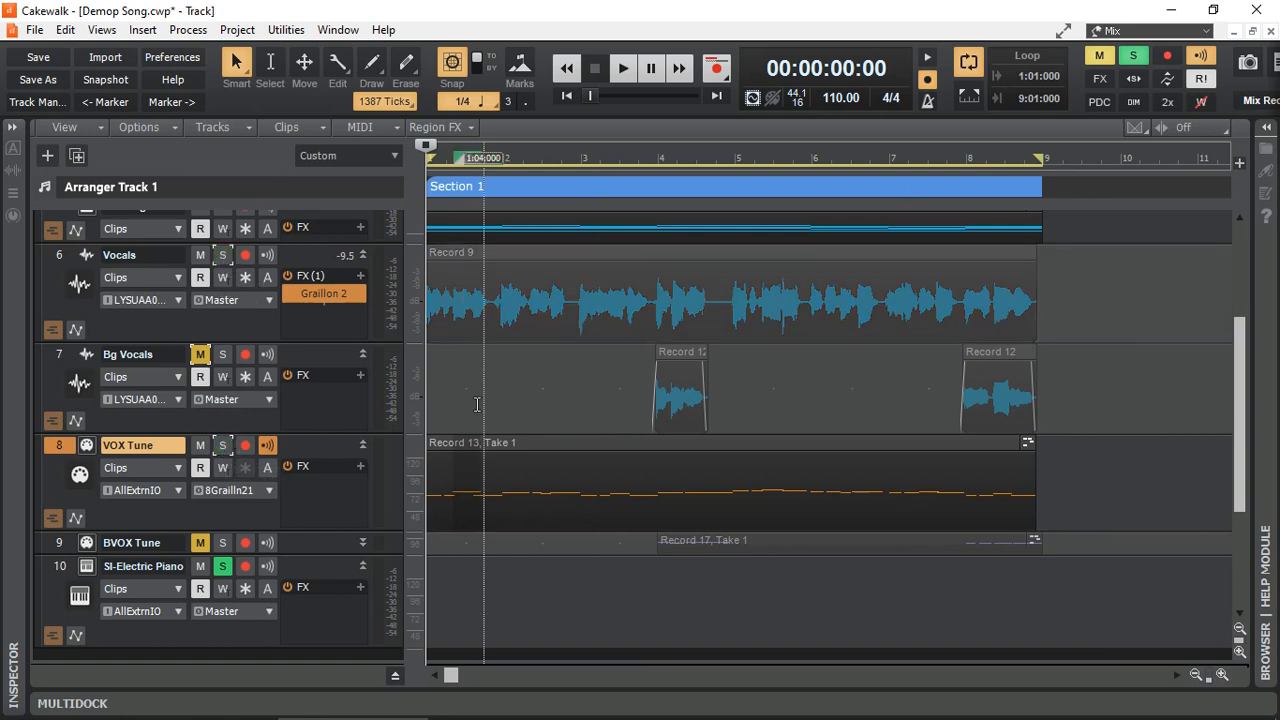
{"action": "mouse_move", "coordinate": [324, 332]}
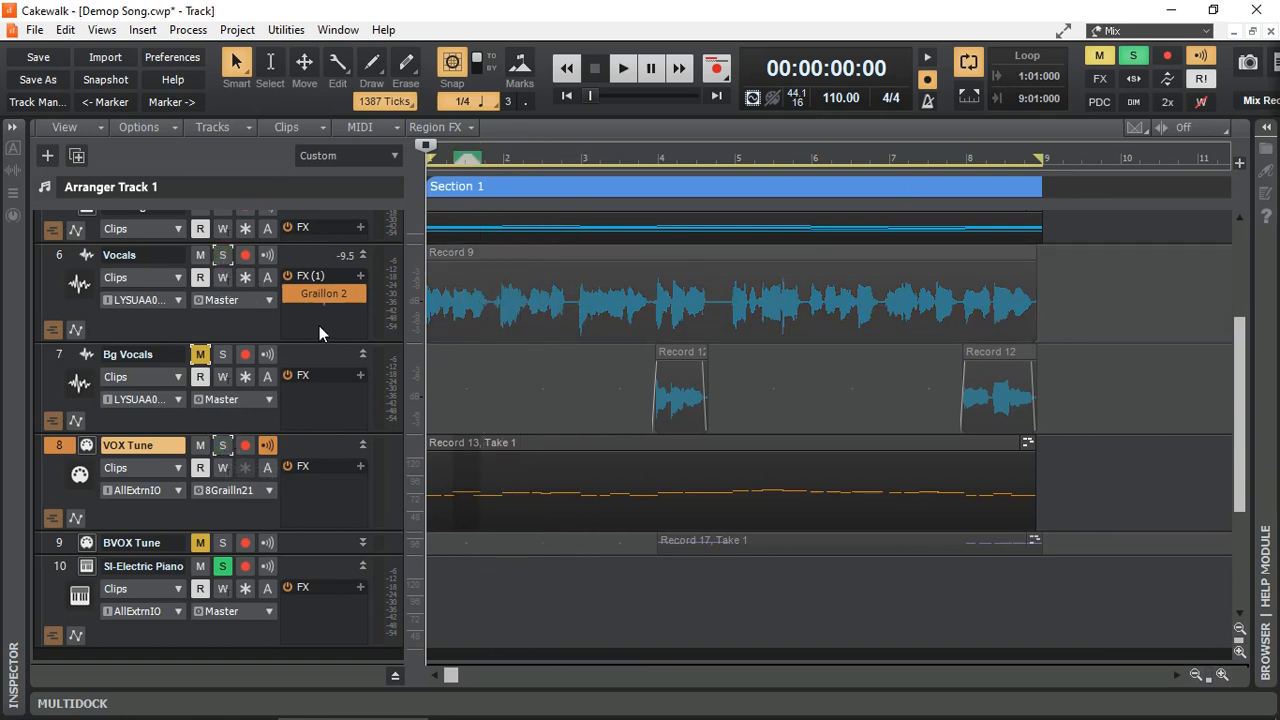
Duplicate the Vocals and VOX Tune tracks including Events, Properties and Effects
{"action": "right_click", "coordinate": [120, 254]}
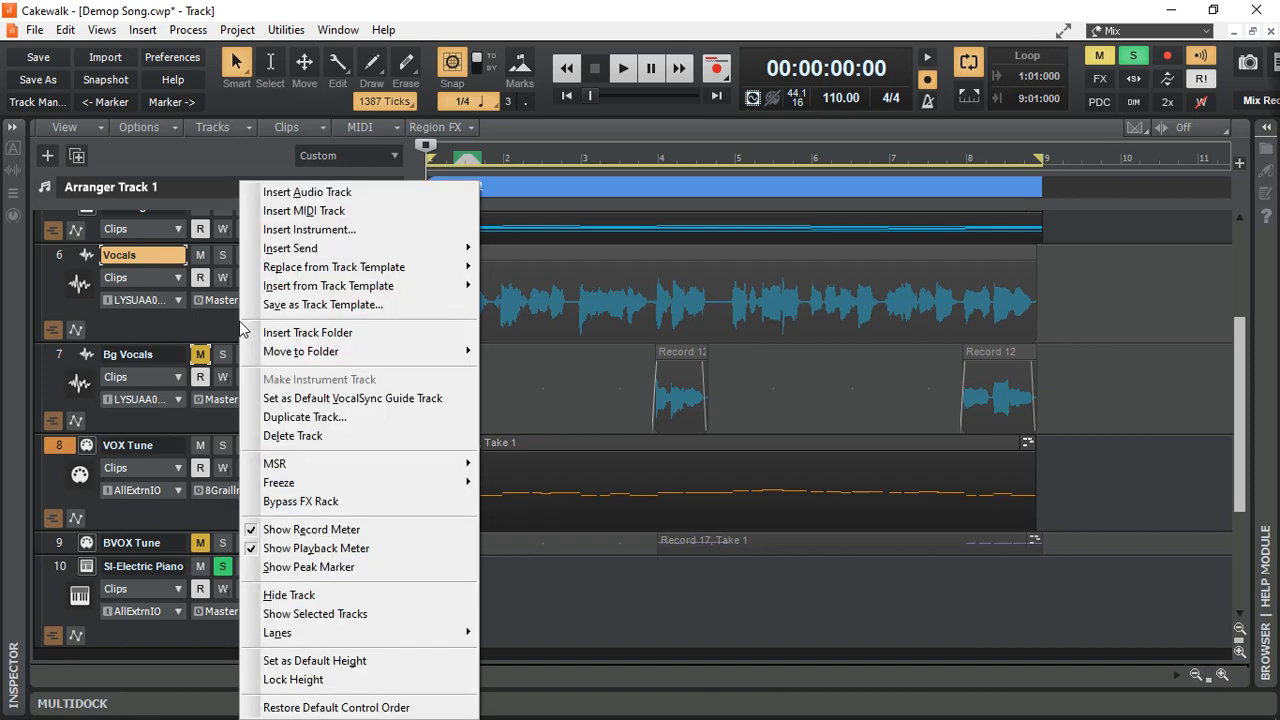
{"action": "mouse_move", "coordinate": [320, 418]}
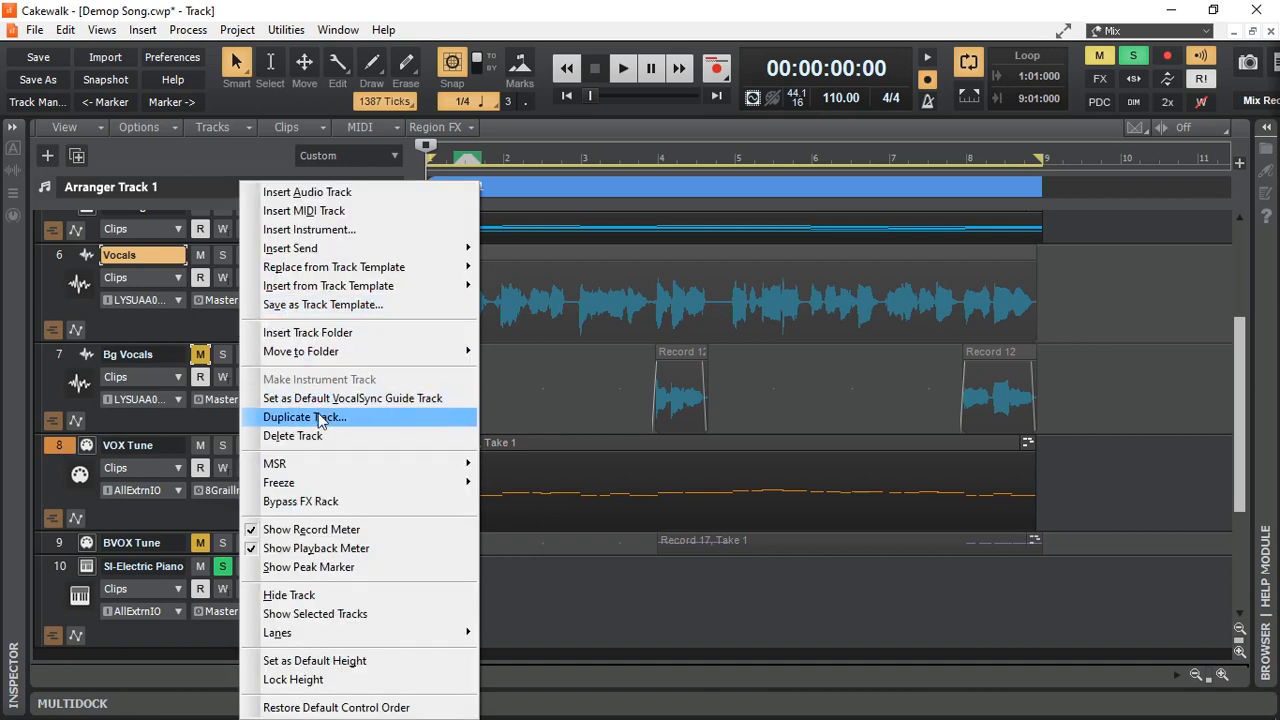
{"action": "left_click", "coordinate": [304, 418]}
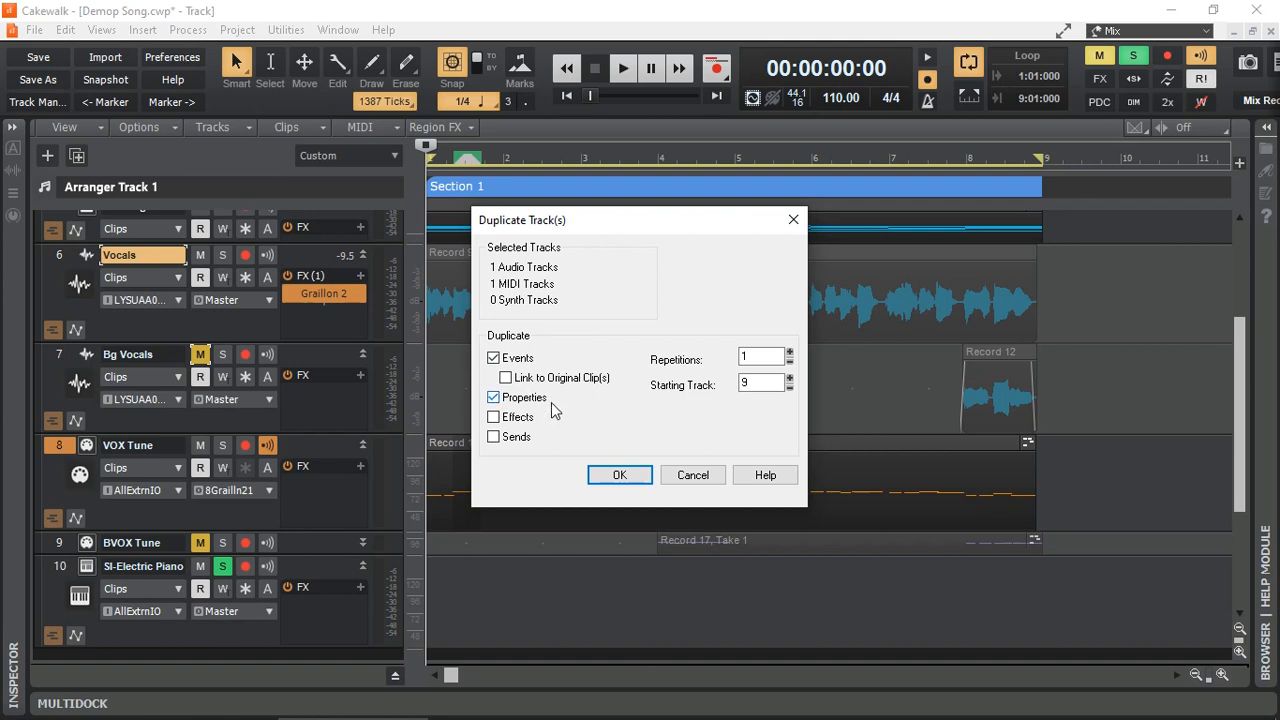
{"action": "left_click", "coordinate": [620, 476]}
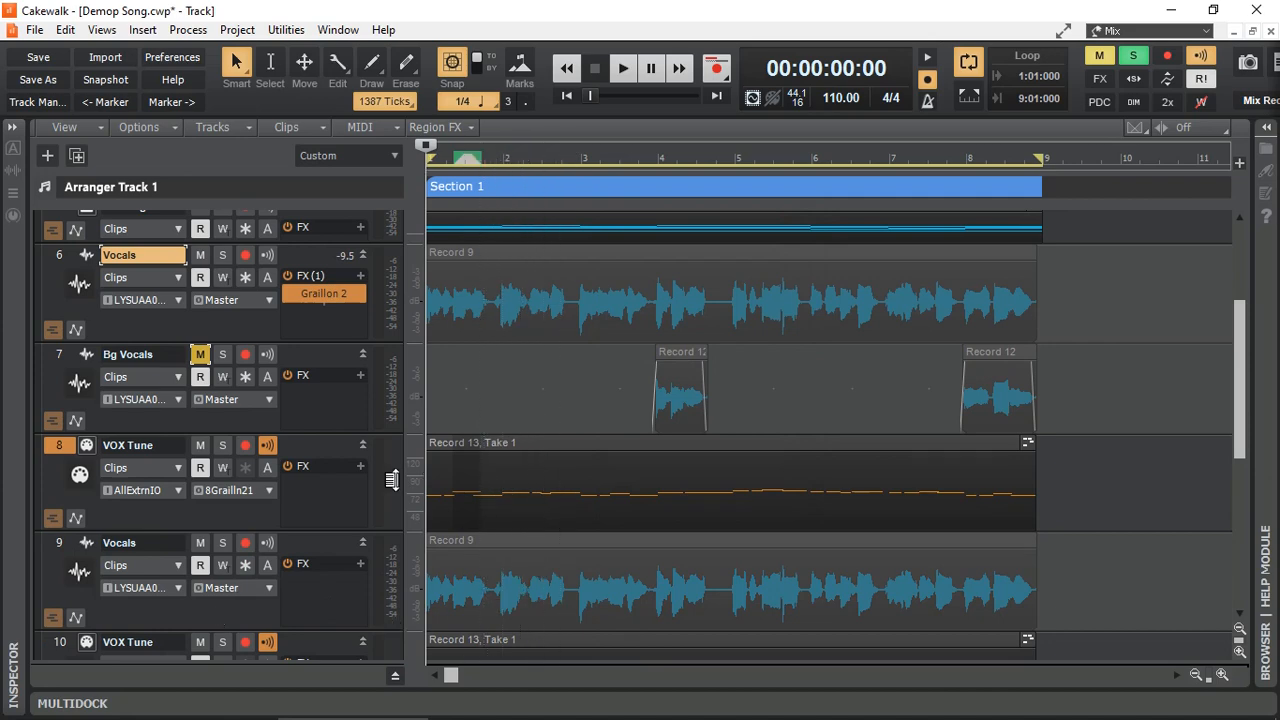
{"action": "mouse_move", "coordinate": [324, 292]}
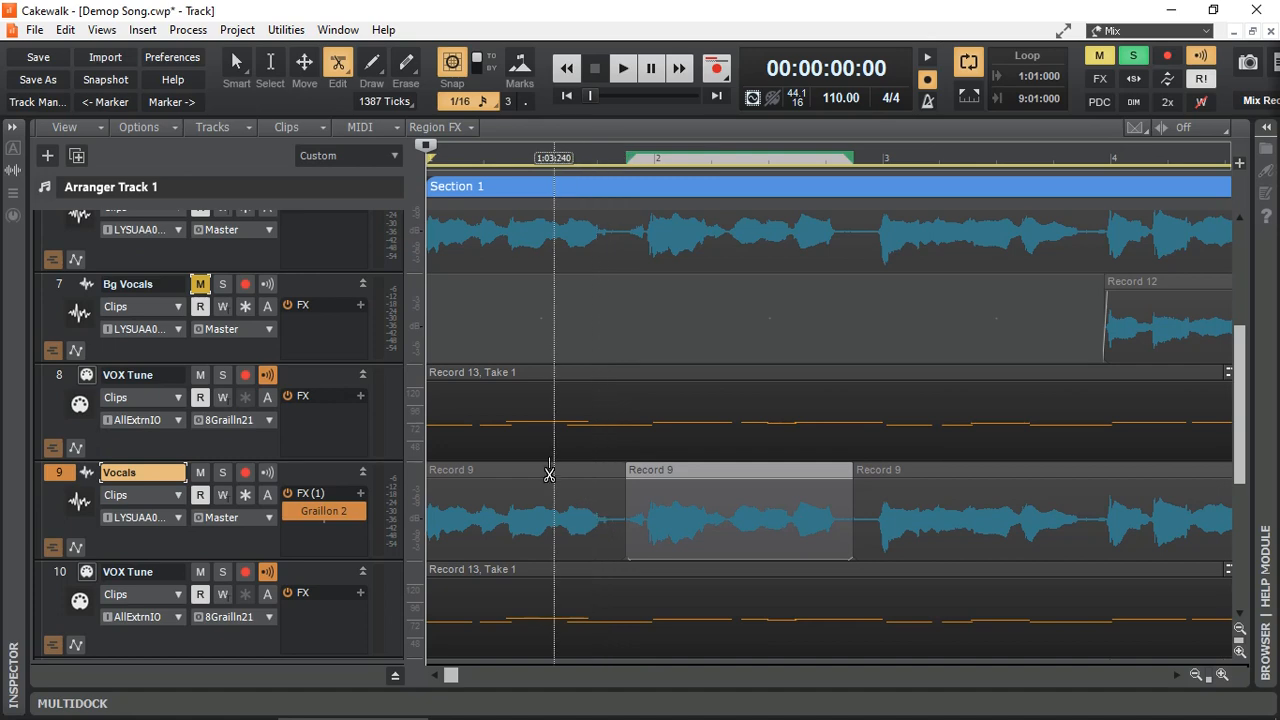
Split the copied Record 9 clip to one phrase, audition it, and show its MIDI notes in the Piano Roll
{"action": "left_click", "coordinate": [528, 440]}
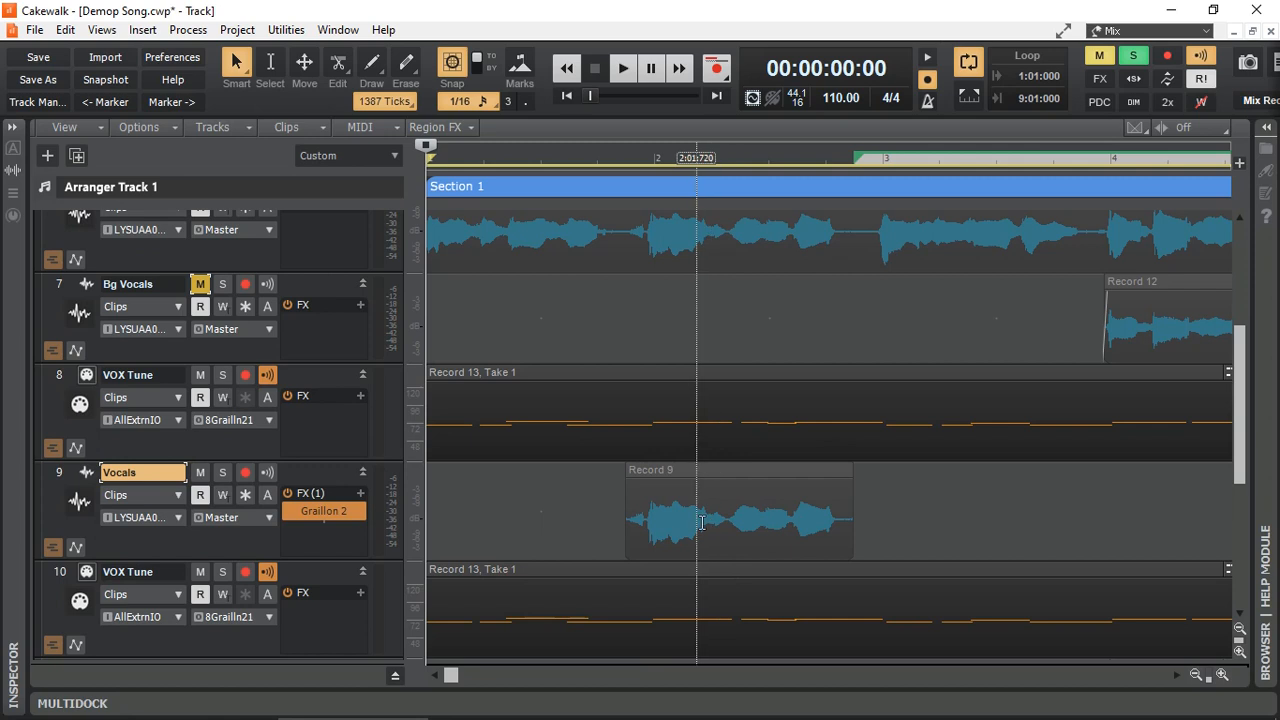
{"action": "left_click", "coordinate": [612, 158]}
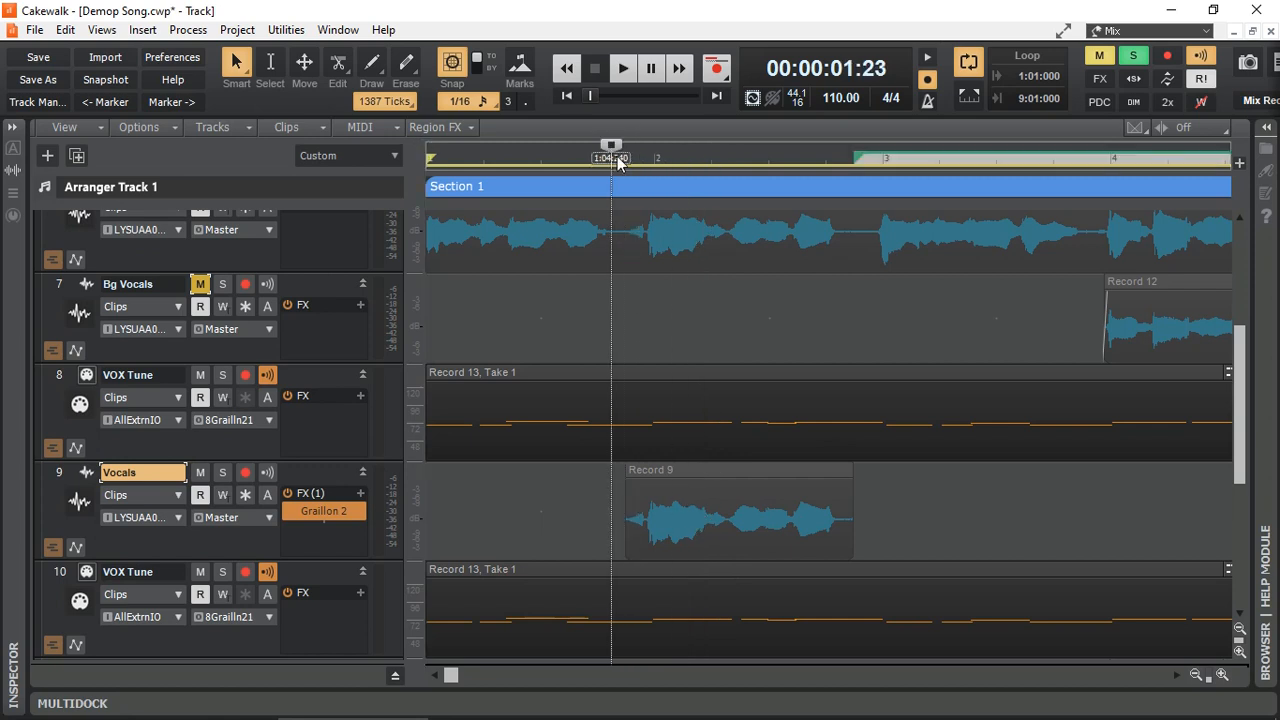
{"action": "left_click", "coordinate": [622, 68]}
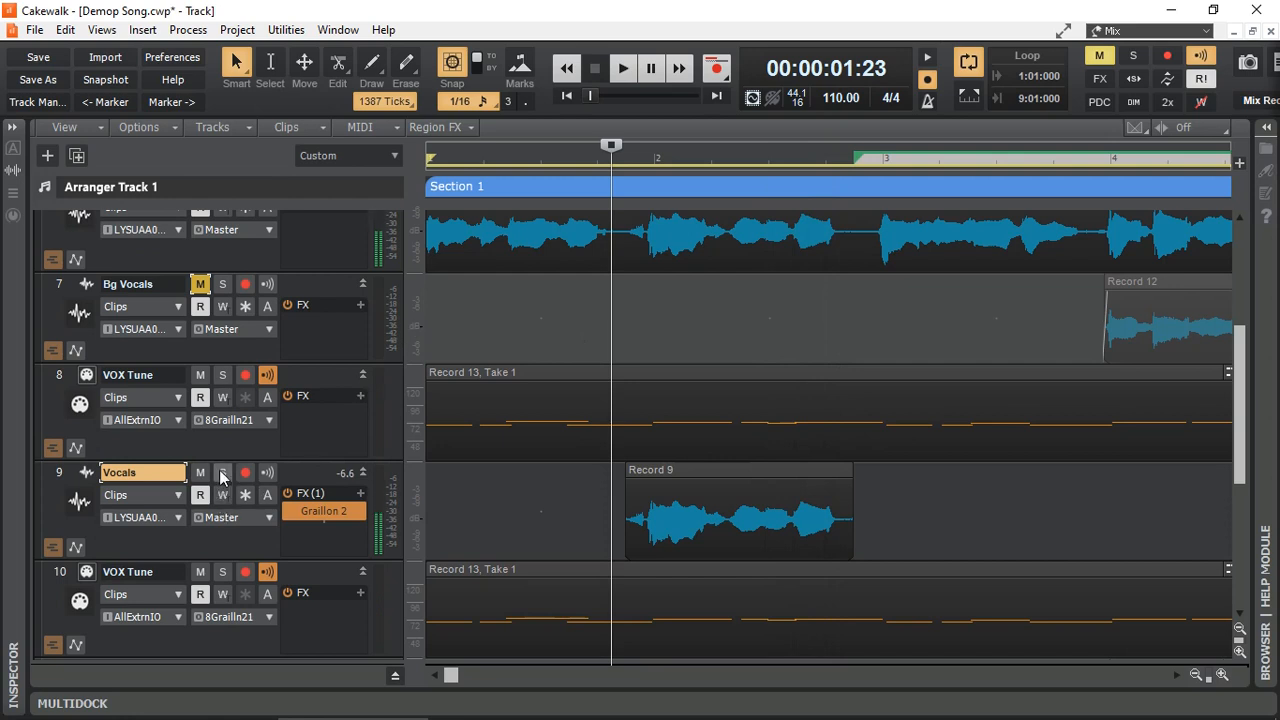
{"action": "left_click", "coordinate": [222, 472]}
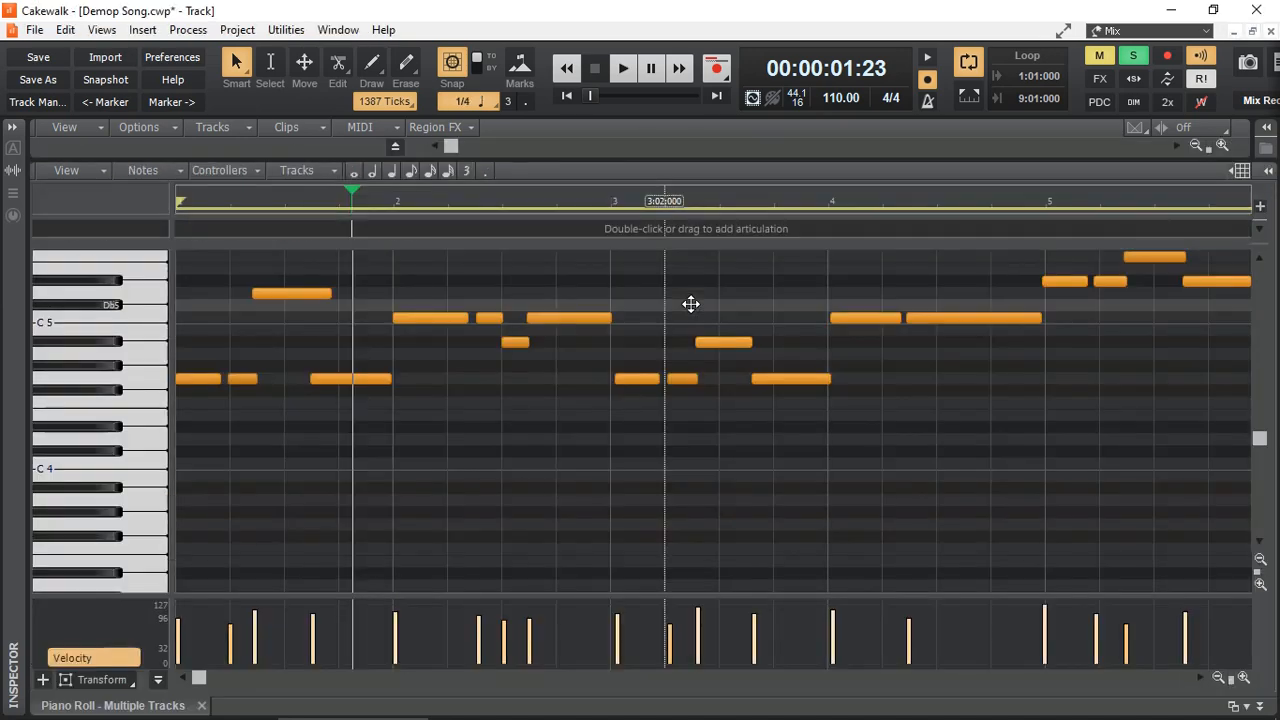
Drag the C5 note up a few semitones for the harmony and return to the track view
{"action": "left_click", "coordinate": [622, 68]}
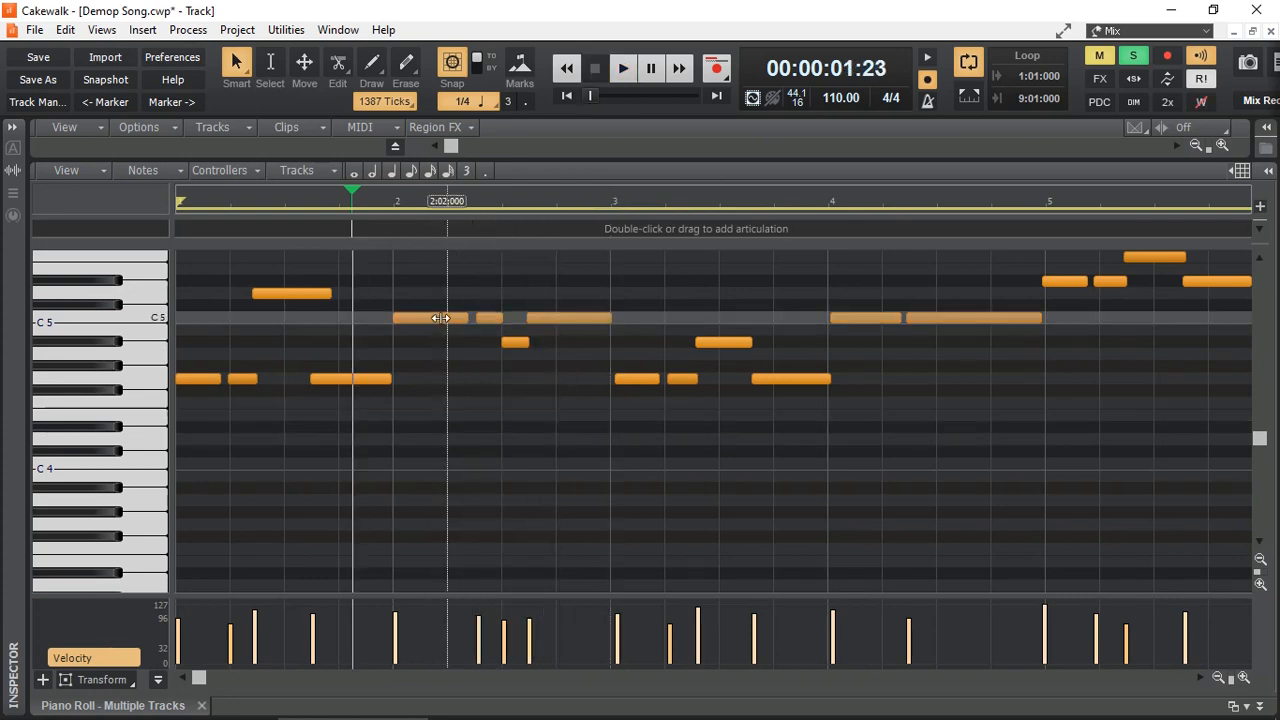
{"action": "left_click_drag", "start_coordinate": [430, 318], "coordinate": [430, 290]}
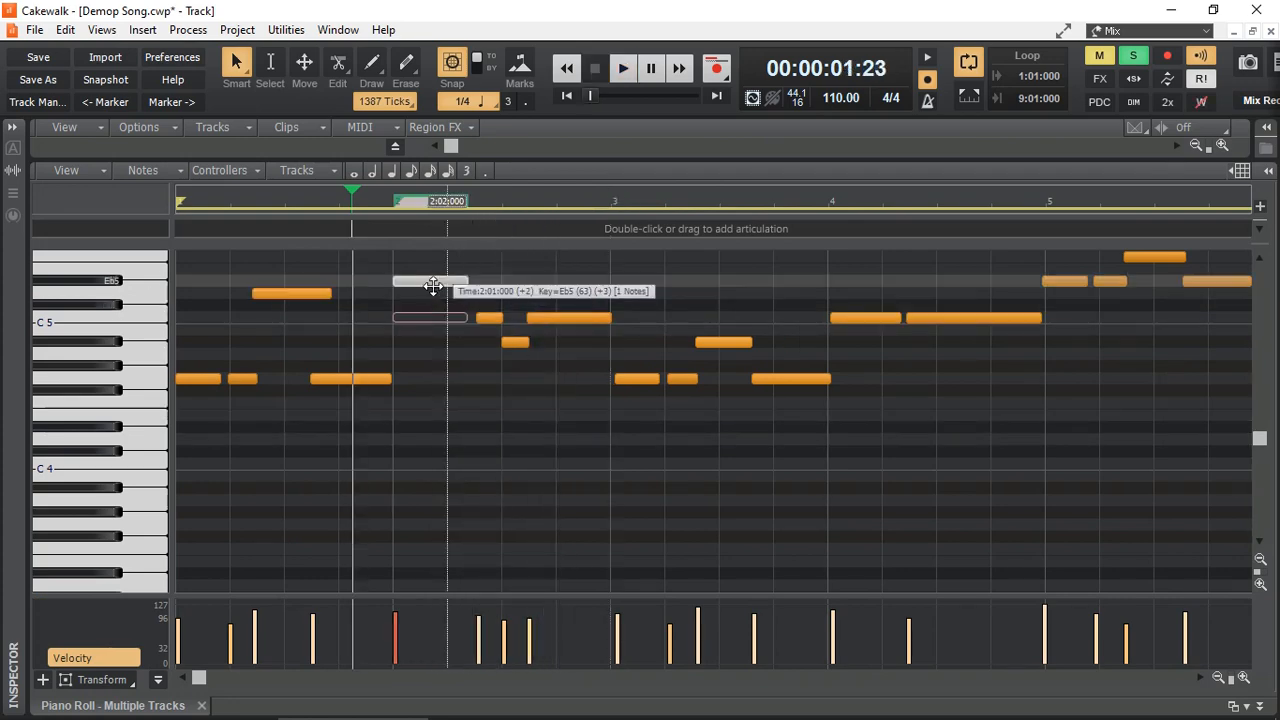
{"action": "left_click", "coordinate": [622, 68]}
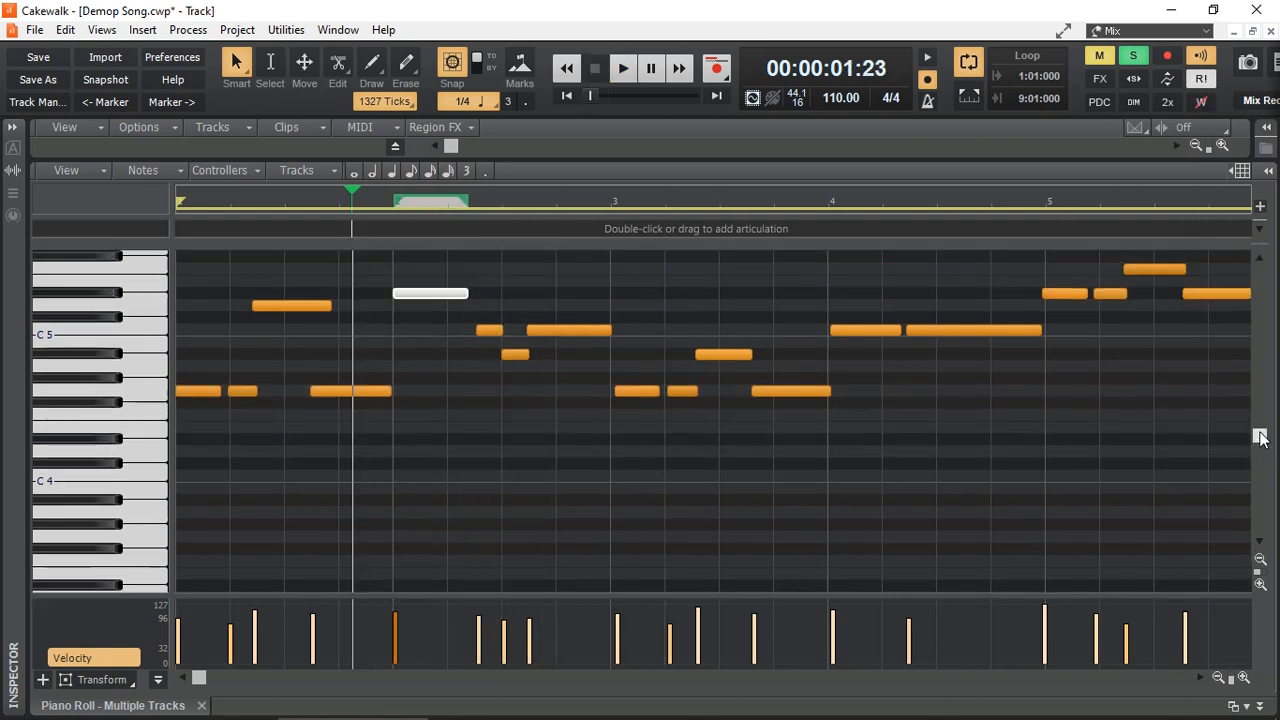
{"action": "left_click", "coordinate": [622, 68]}
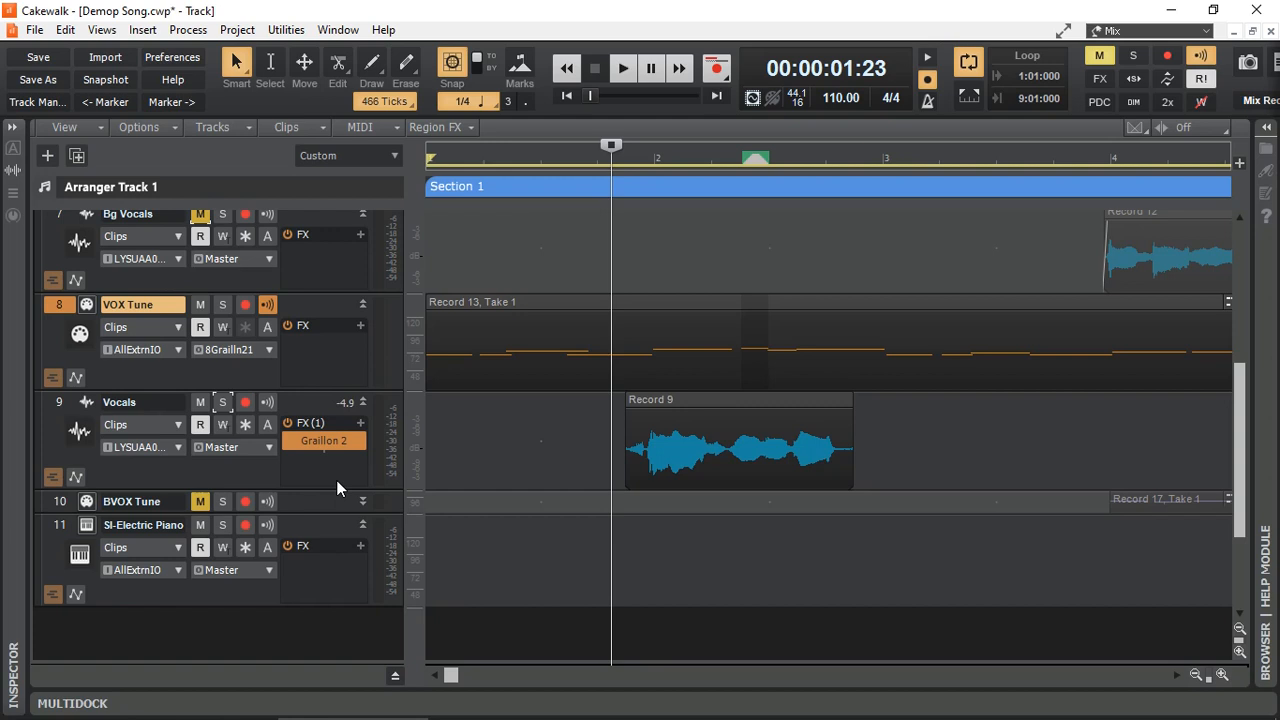
Play back the song from the trimmed phrase to audition the new harmony vocal
{"action": "left_click", "coordinate": [622, 68]}
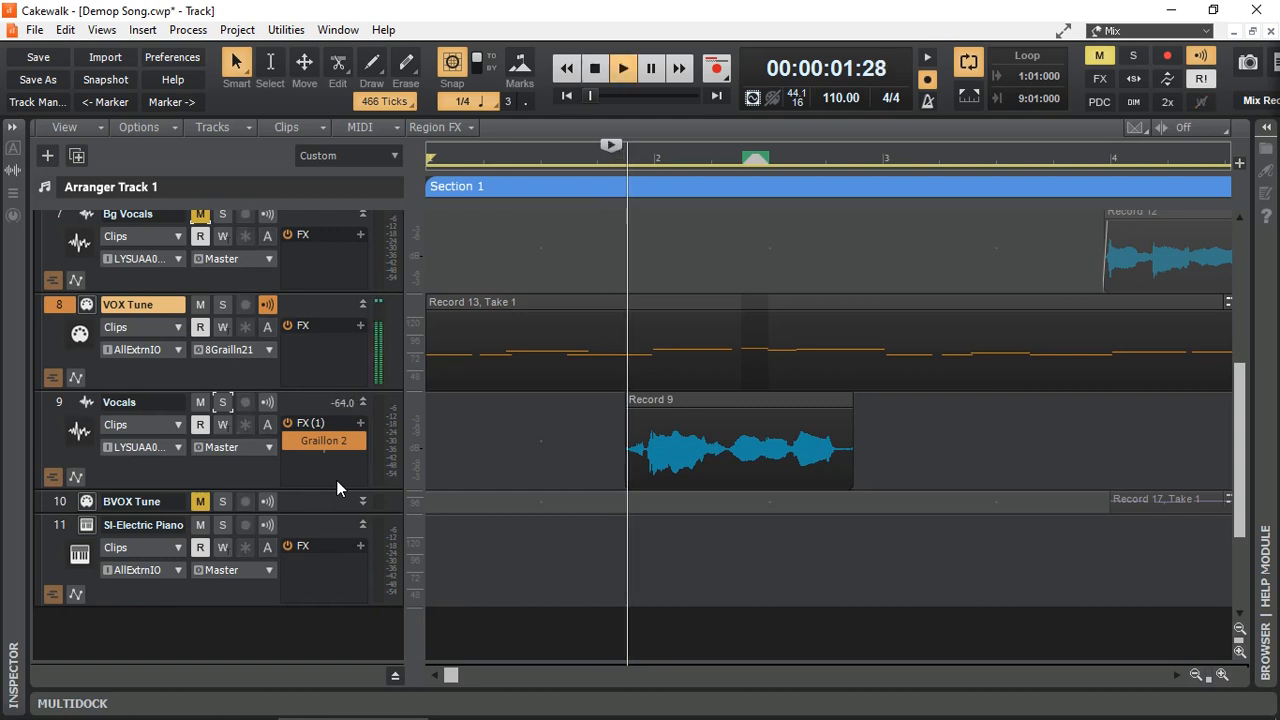
{"action": "left_click", "coordinate": [622, 68]}
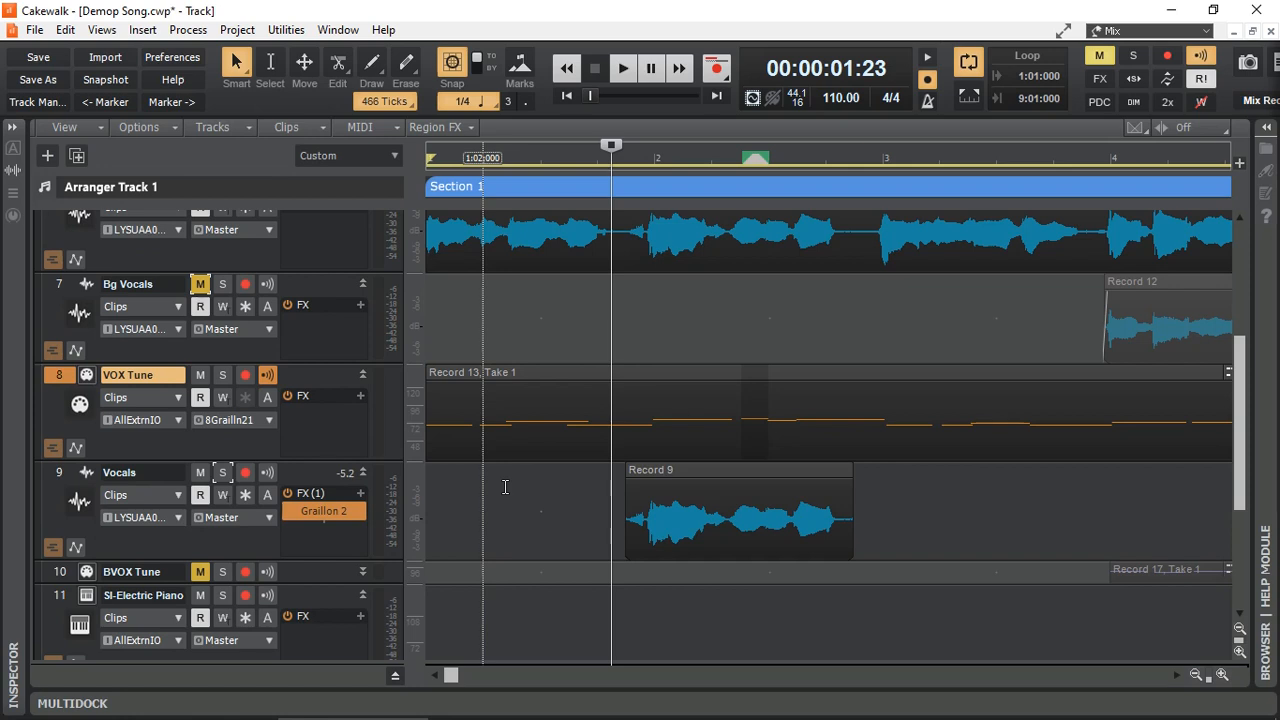
{"action": "left_click", "coordinate": [622, 68]}
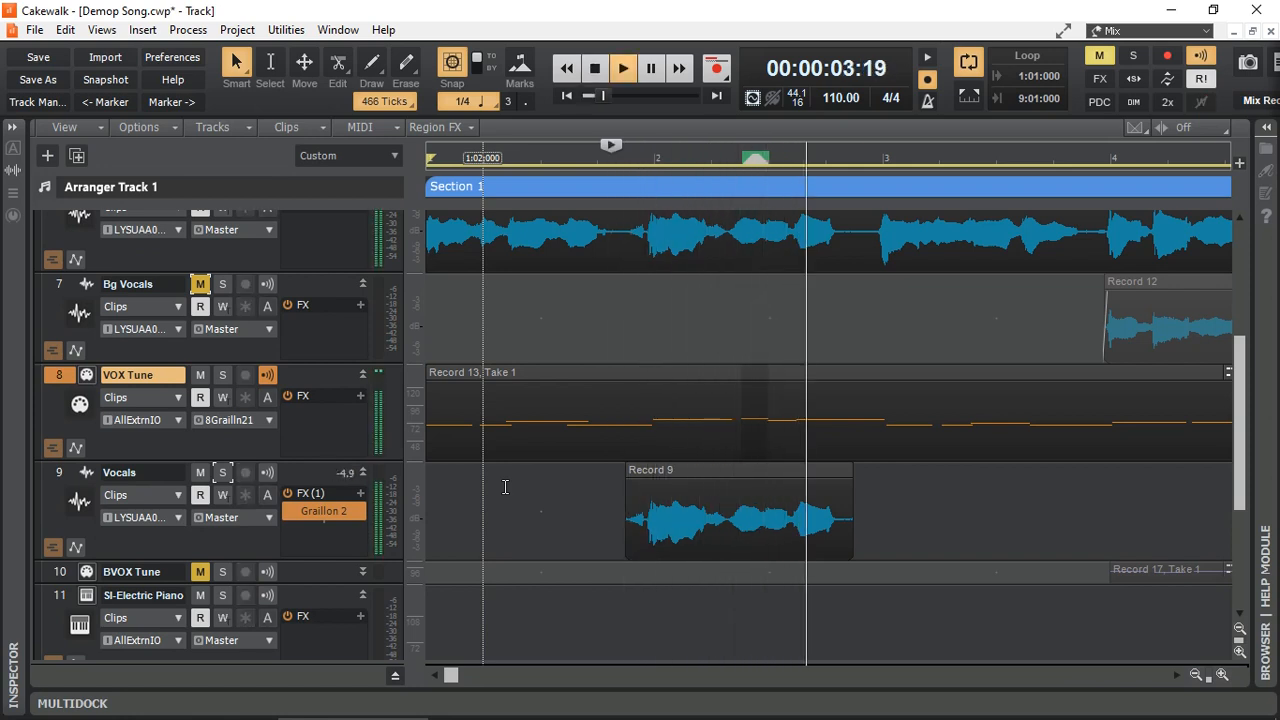